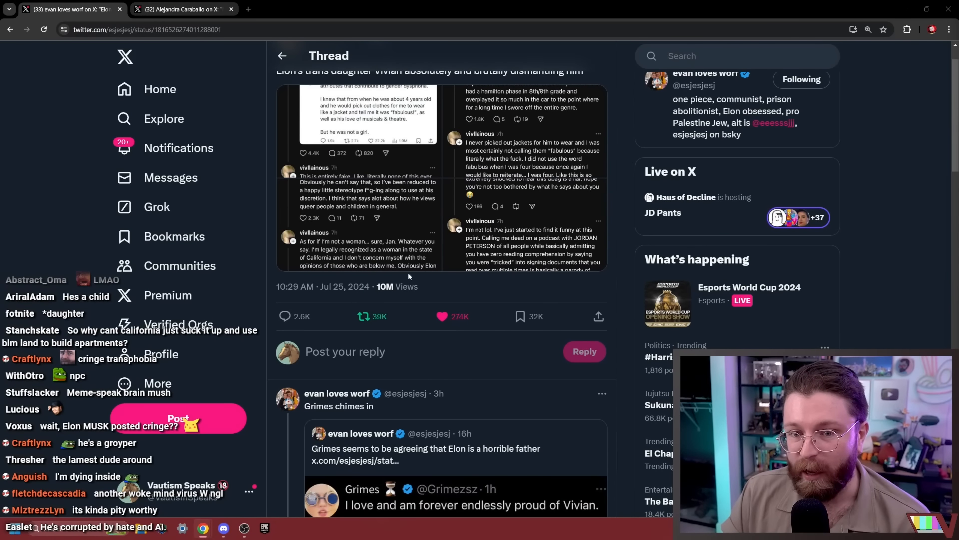
Read the first screenshot, where the daughter calls the 'slightly autistic' post entirely fake.
{"action": "scroll", "scroll_direction": "down", "scroll_amount": 3}
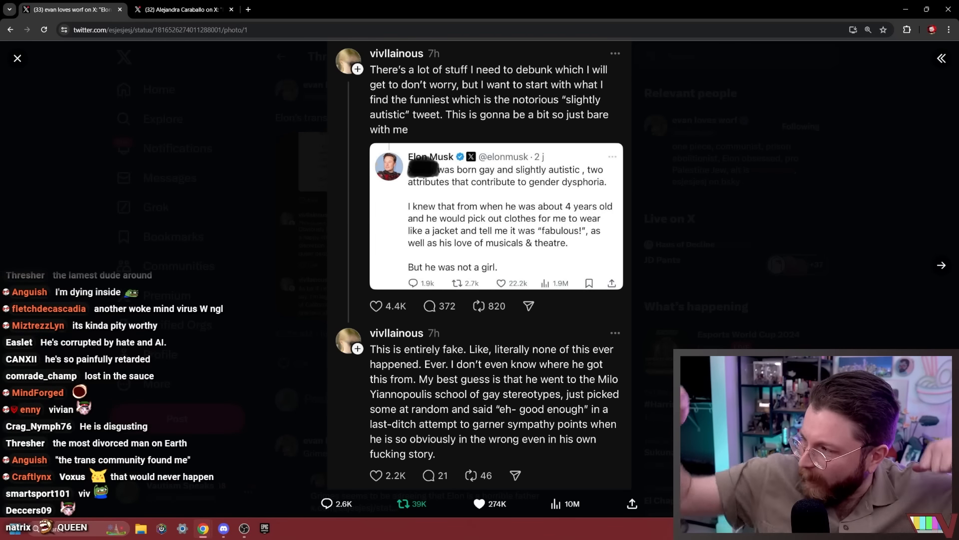
{"action": "scroll", "scroll_direction": "down", "scroll_amount": 3}
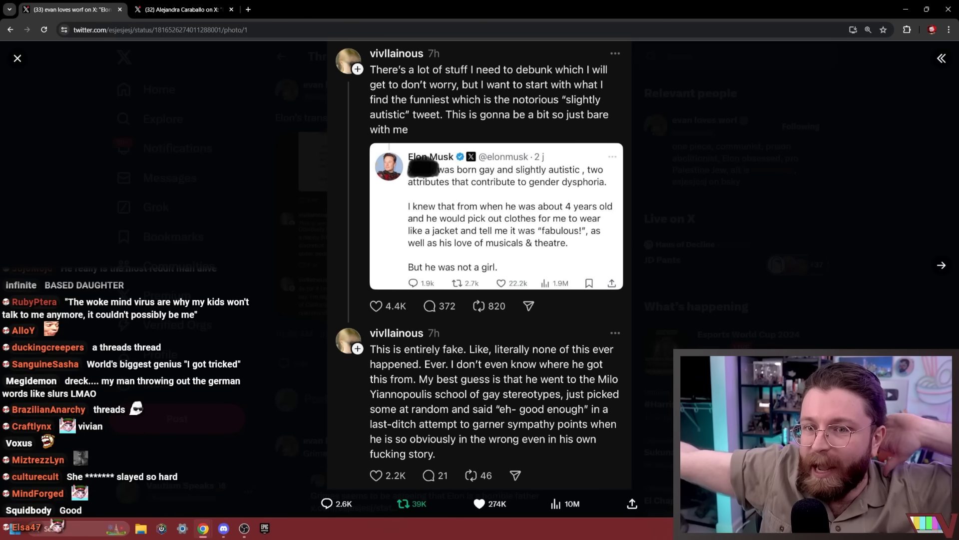
{"action": "scroll", "scroll_direction": "down", "scroll_amount": 3}
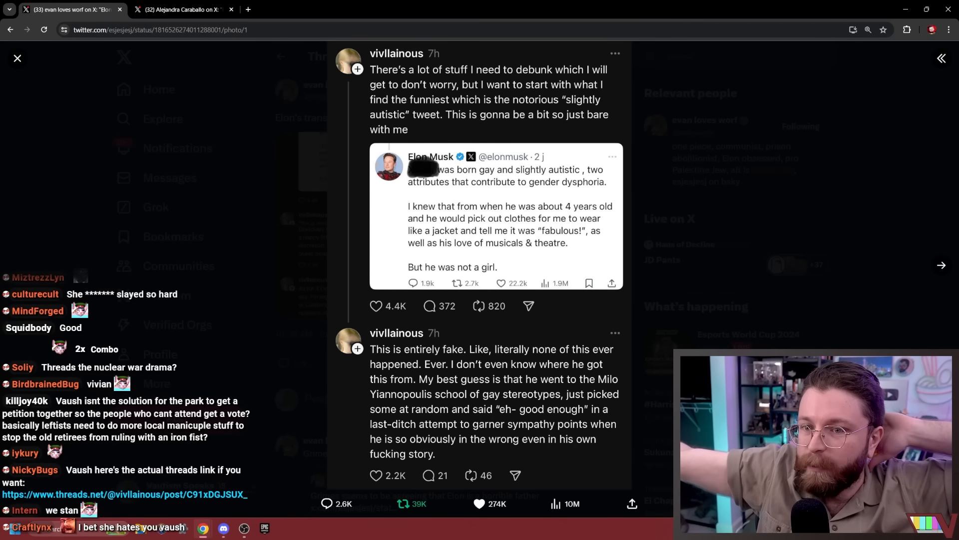
{"action": "scroll", "scroll_direction": "down", "scroll_amount": 3}
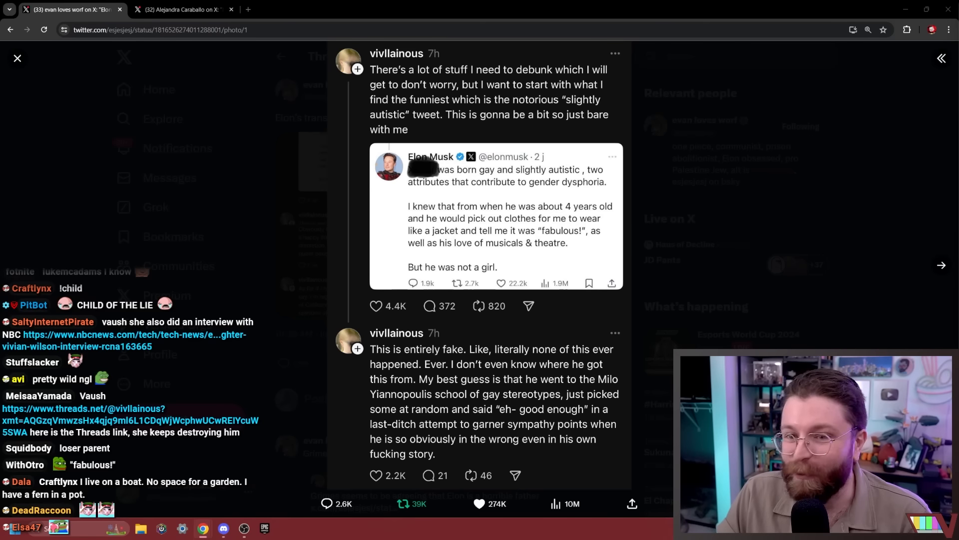
{"action": "scroll", "scroll_direction": "down", "scroll_amount": 3}
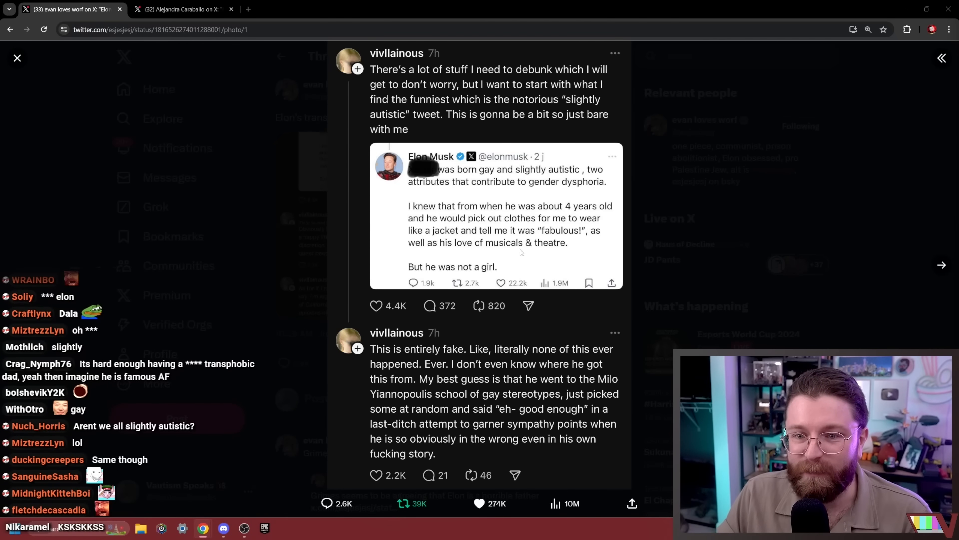
{"action": "scroll", "scroll_direction": "down", "scroll_amount": 3}
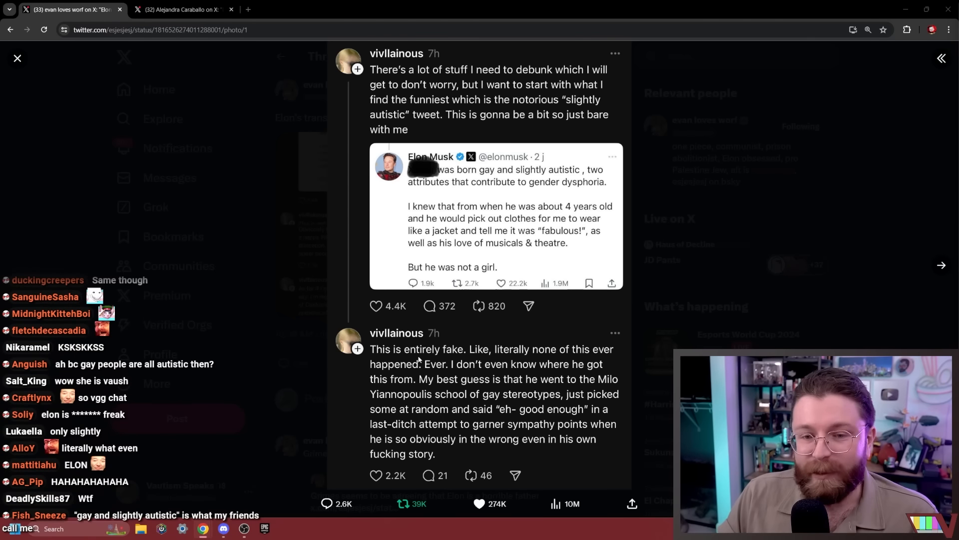
{"action": "mouse_move", "coordinate": [482, 360]}
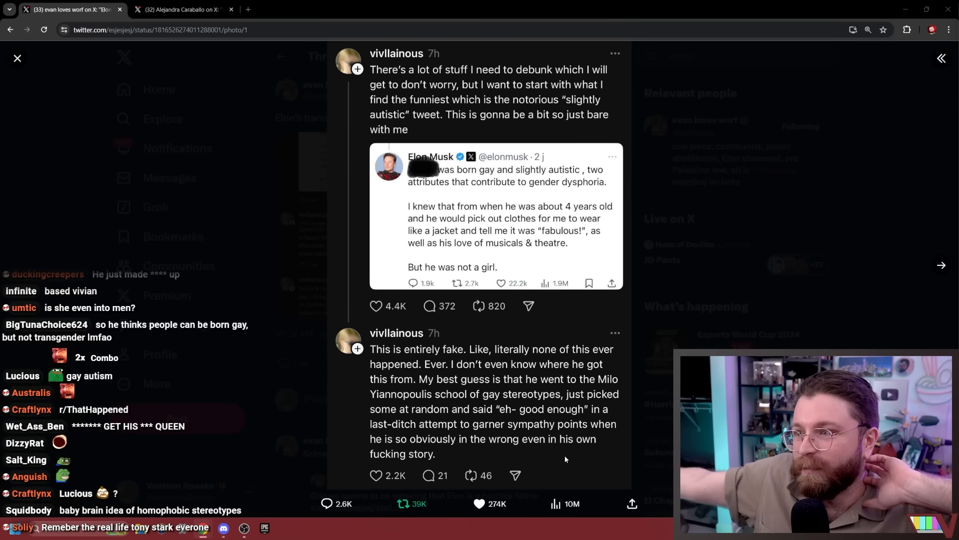
{"action": "scroll", "scroll_direction": "down", "scroll_amount": 3}
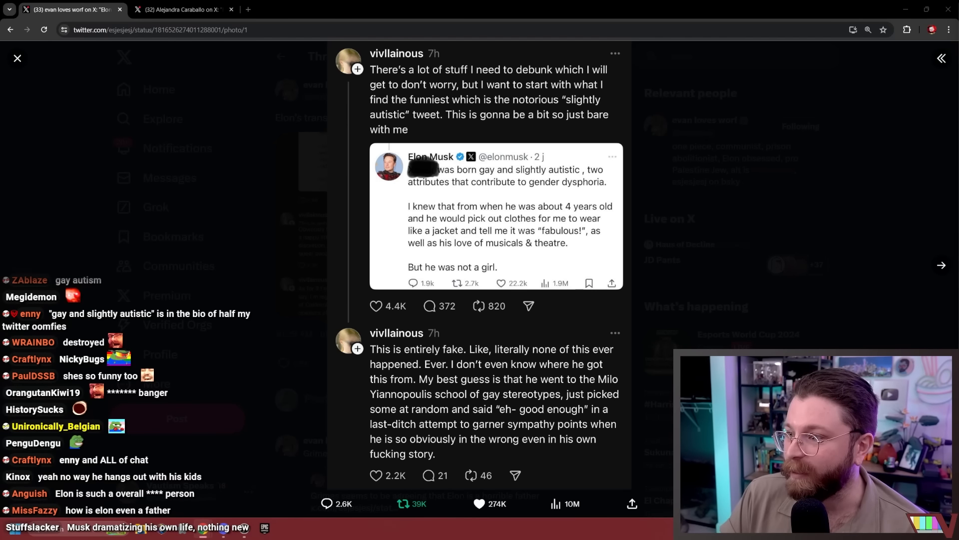
{"action": "scroll", "scroll_direction": "down", "scroll_amount": 3}
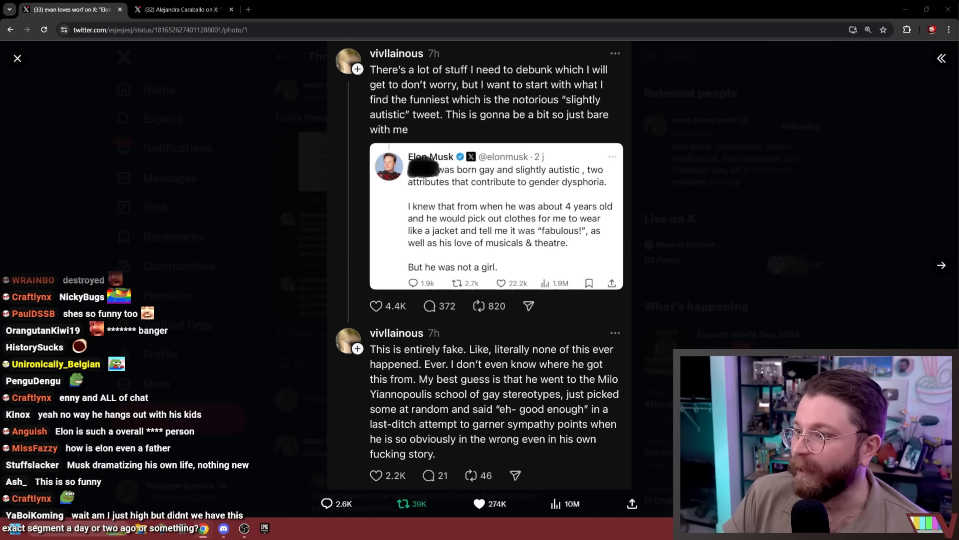
Advance to the second screenshot and read down through the rebuttal.
{"action": "left_click", "coordinate": [941, 265]}
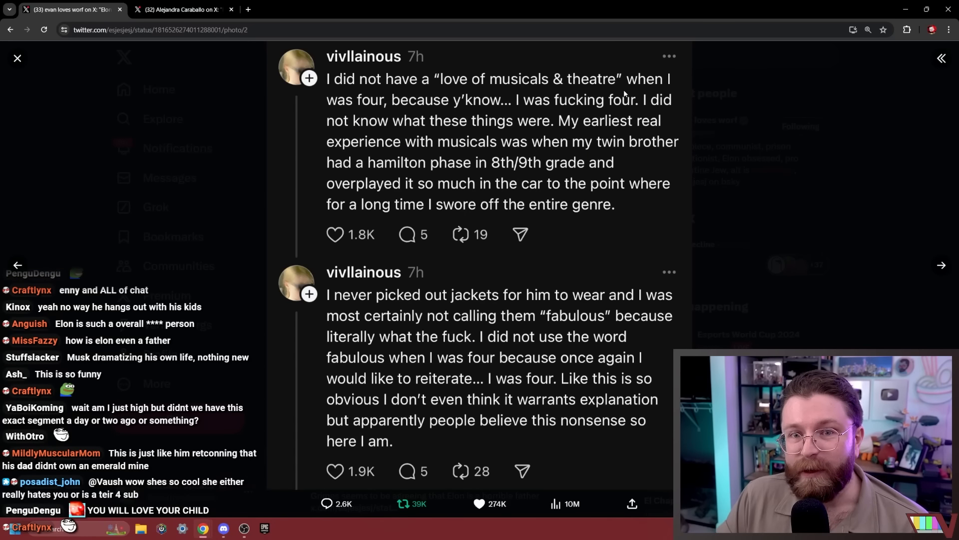
{"action": "scroll", "scroll_direction": "down", "scroll_amount": 3}
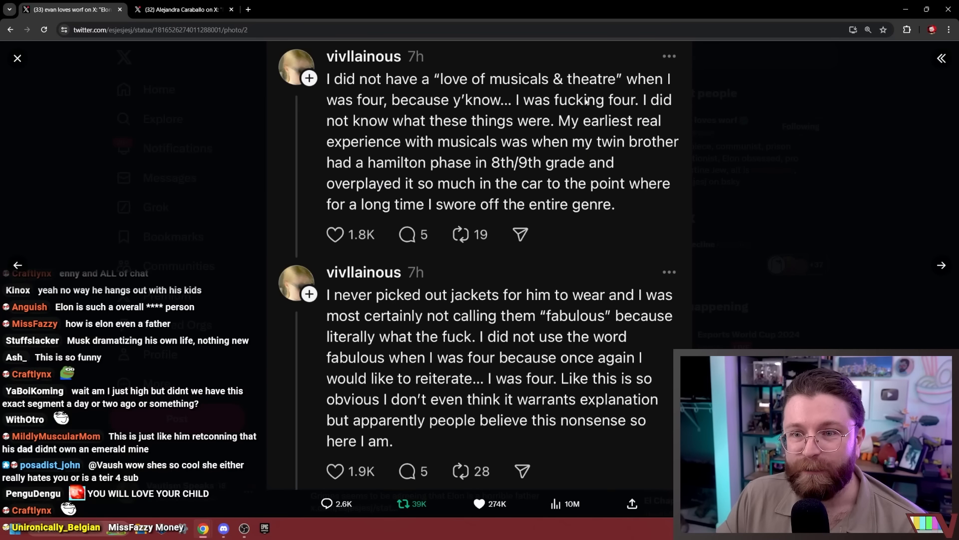
{"action": "scroll", "scroll_direction": "down", "scroll_amount": 3}
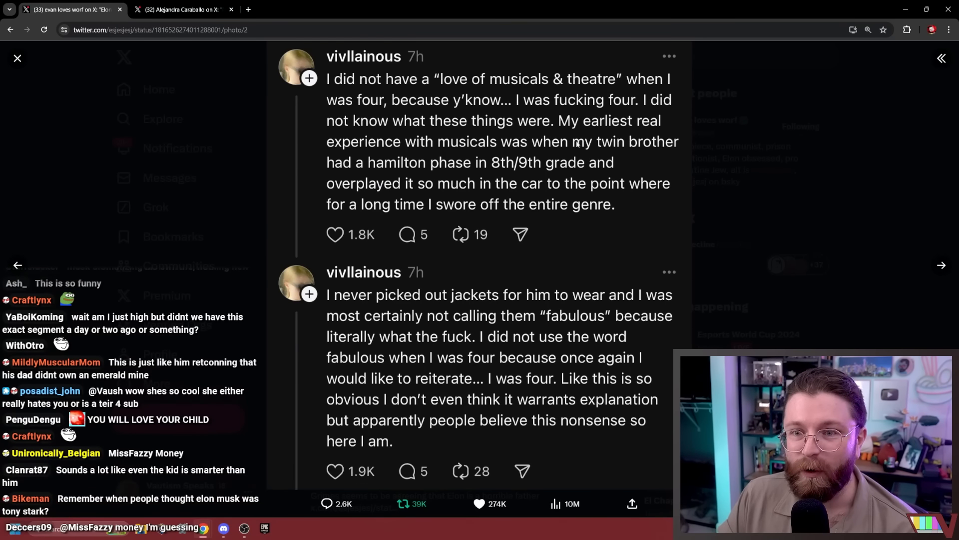
{"action": "scroll", "scroll_direction": "down", "scroll_amount": 3}
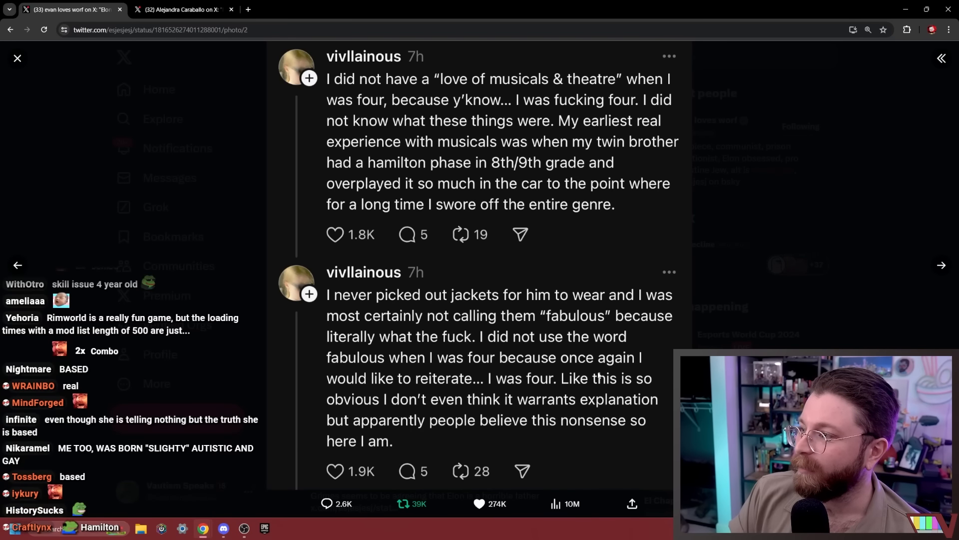
{"action": "scroll", "scroll_direction": "down", "scroll_amount": 3}
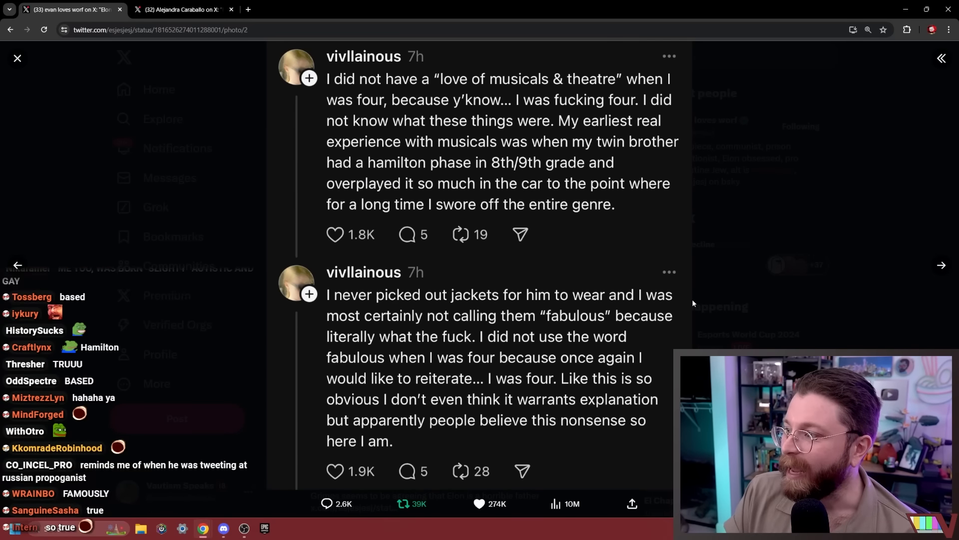
{"action": "scroll", "scroll_direction": "down", "scroll_amount": 3}
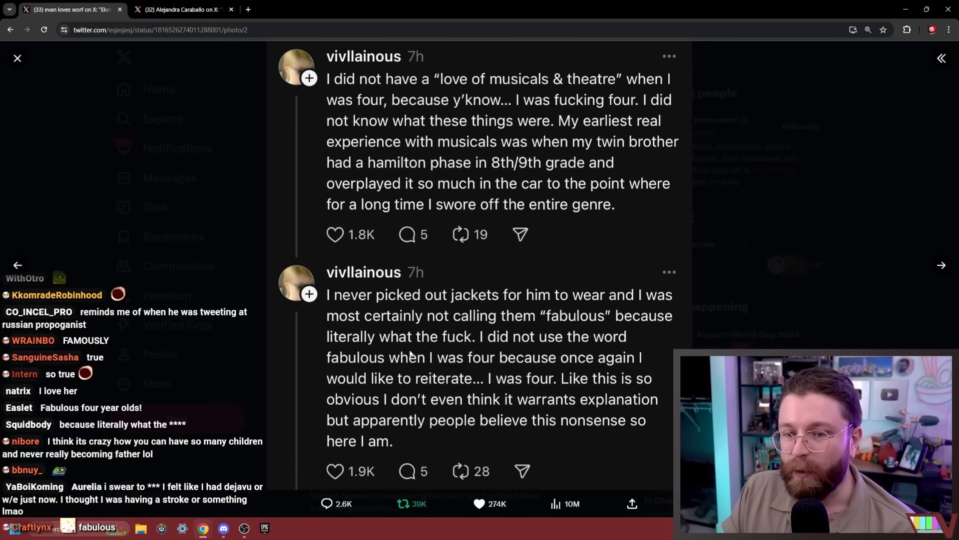
{"action": "scroll", "scroll_direction": "down", "scroll_amount": 3}
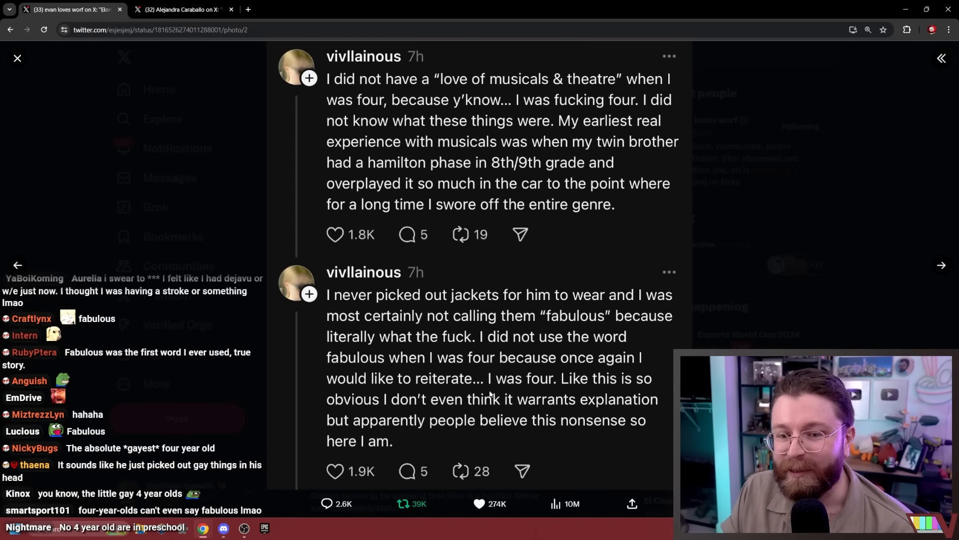
{"action": "scroll", "scroll_direction": "down", "scroll_amount": 3}
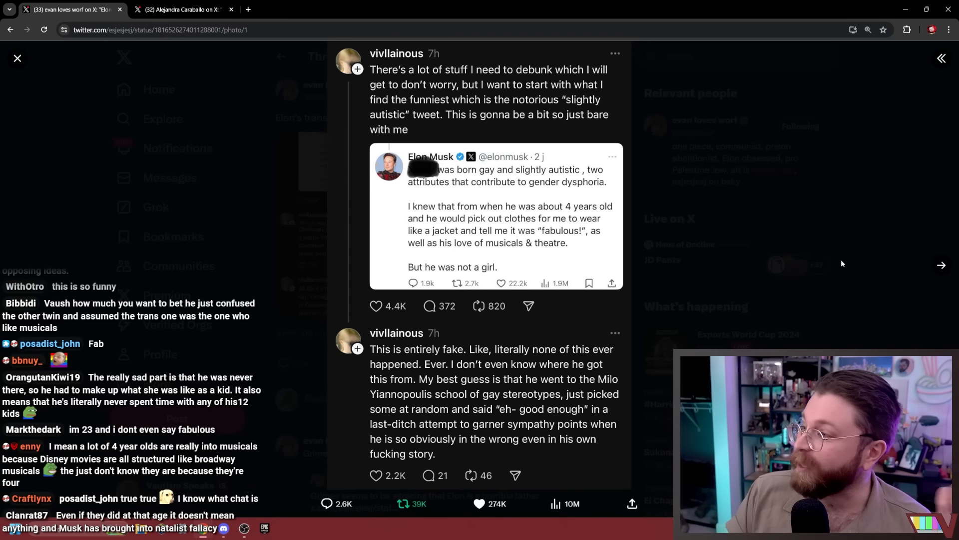
{"action": "mouse_move", "coordinate": [651, 256]}
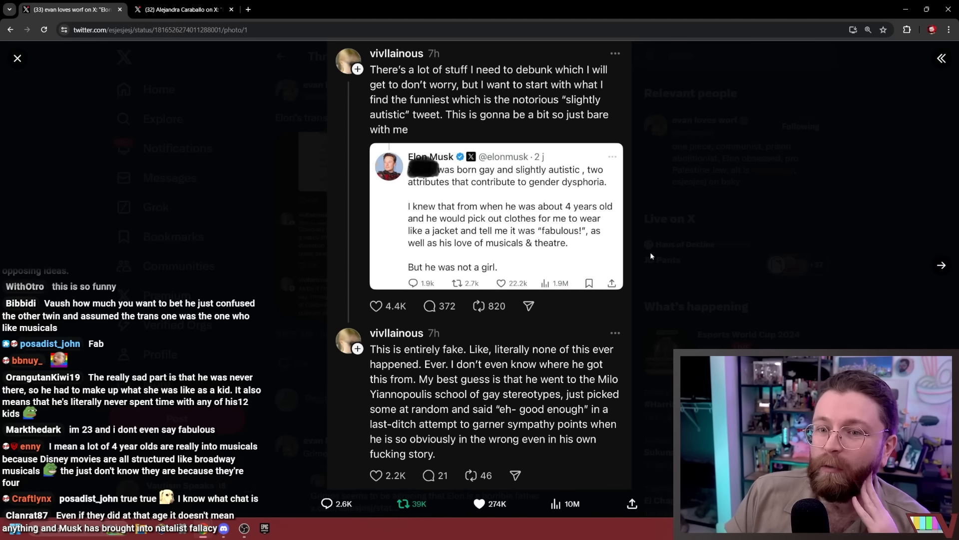
Return to the second screenshot about musicals and 'fabulous' jackets at four.
{"action": "scroll", "scroll_direction": "down", "scroll_amount": 3}
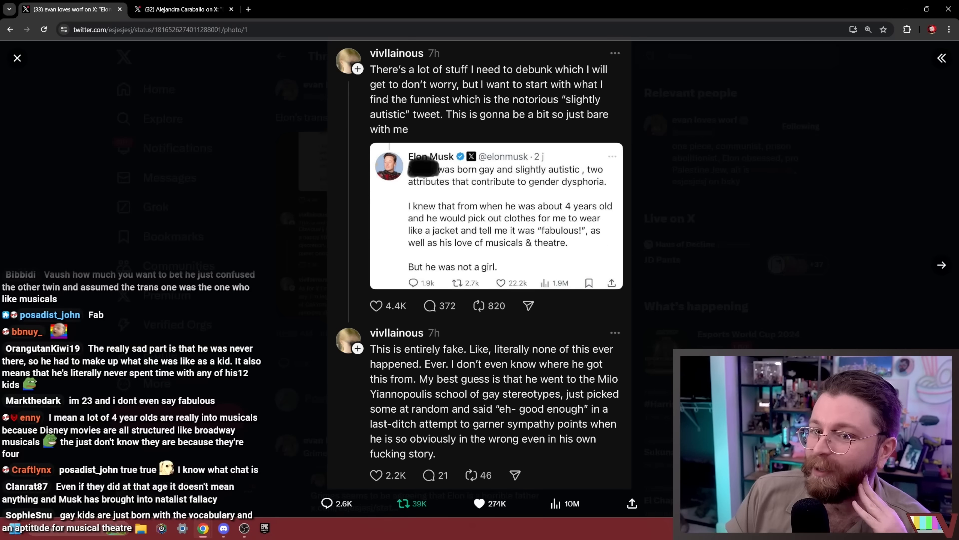
{"action": "scroll", "scroll_direction": "down", "scroll_amount": 3}
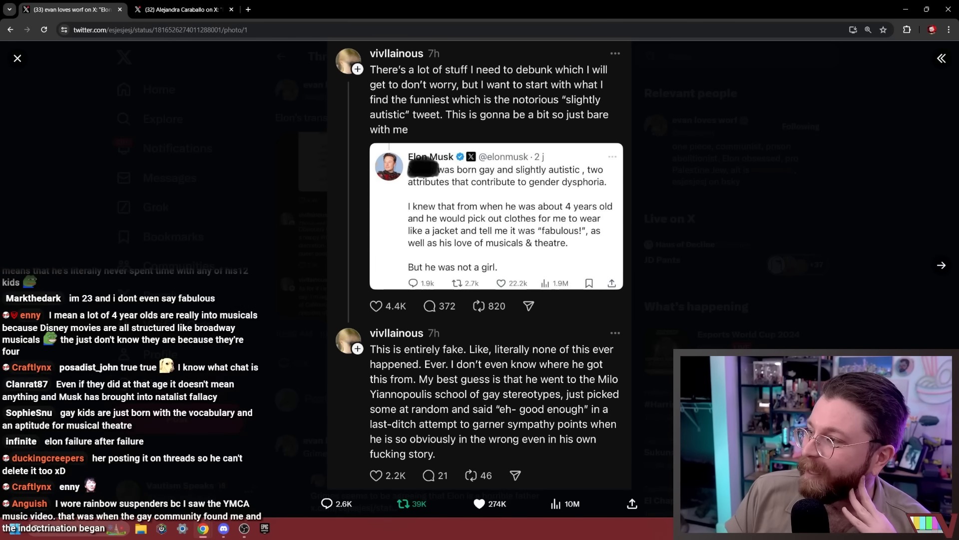
{"action": "scroll", "scroll_direction": "down", "scroll_amount": 3}
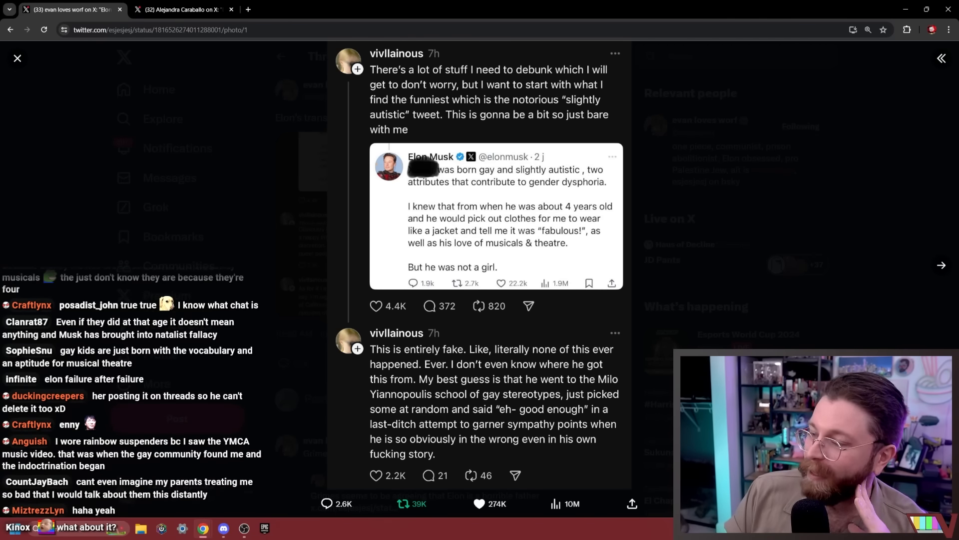
{"action": "left_click", "coordinate": [941, 265]}
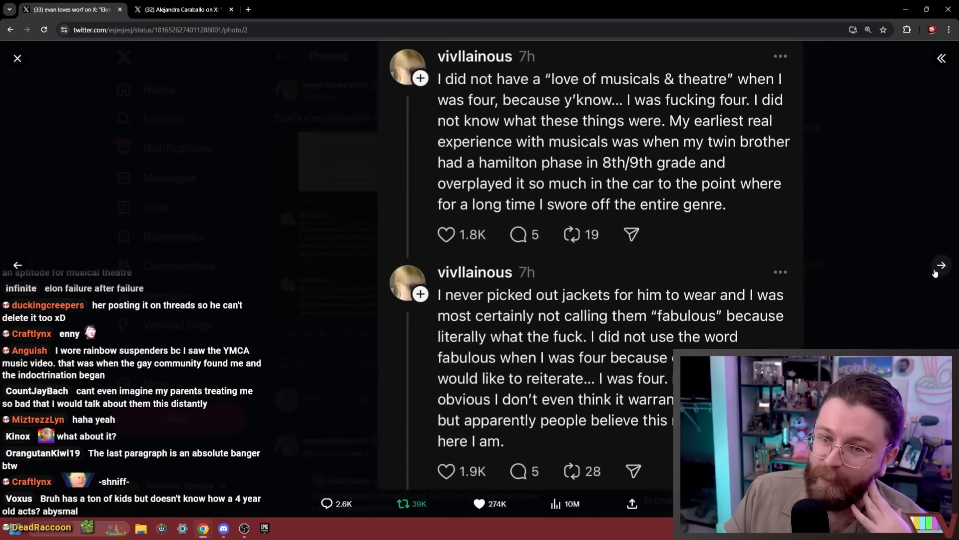
Advance to the third screenshot about being legally recognized as a woman and read it.
{"action": "left_click", "coordinate": [941, 265]}
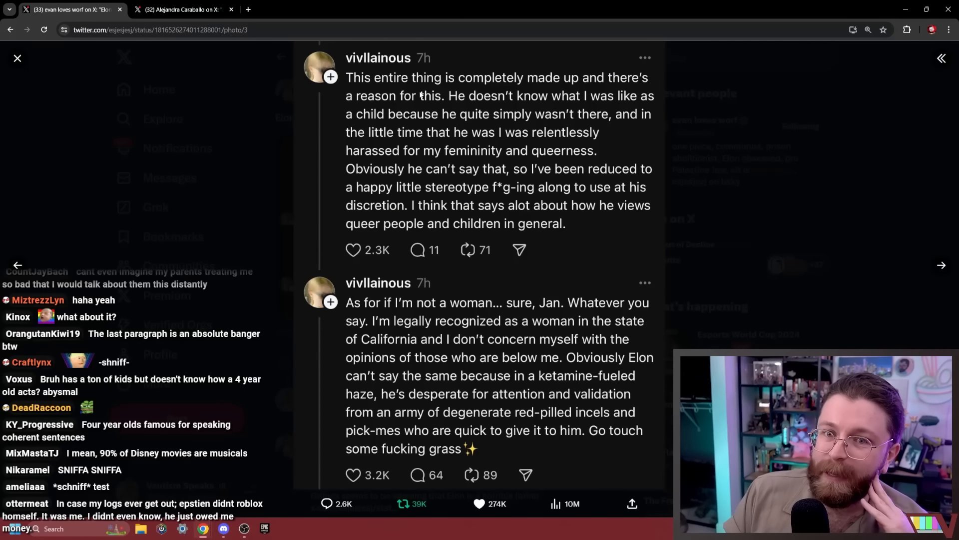
{"action": "scroll", "scroll_direction": "down", "scroll_amount": 3}
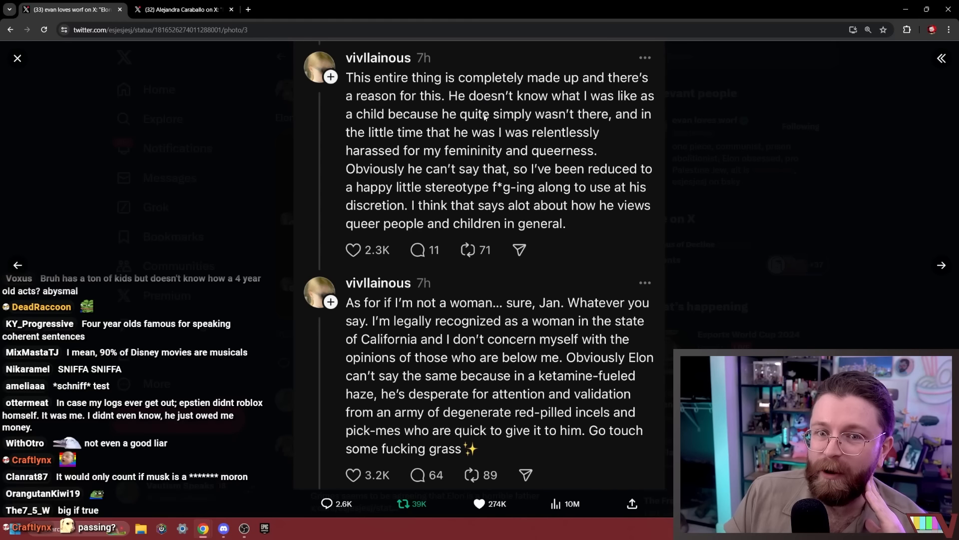
{"action": "scroll", "scroll_direction": "down", "scroll_amount": 3}
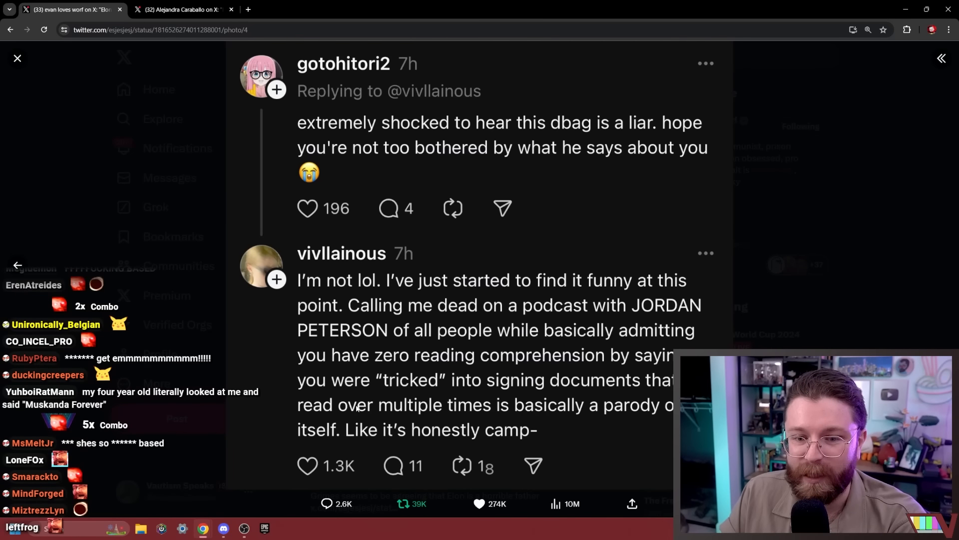
{"action": "mouse_move", "coordinate": [556, 419]}
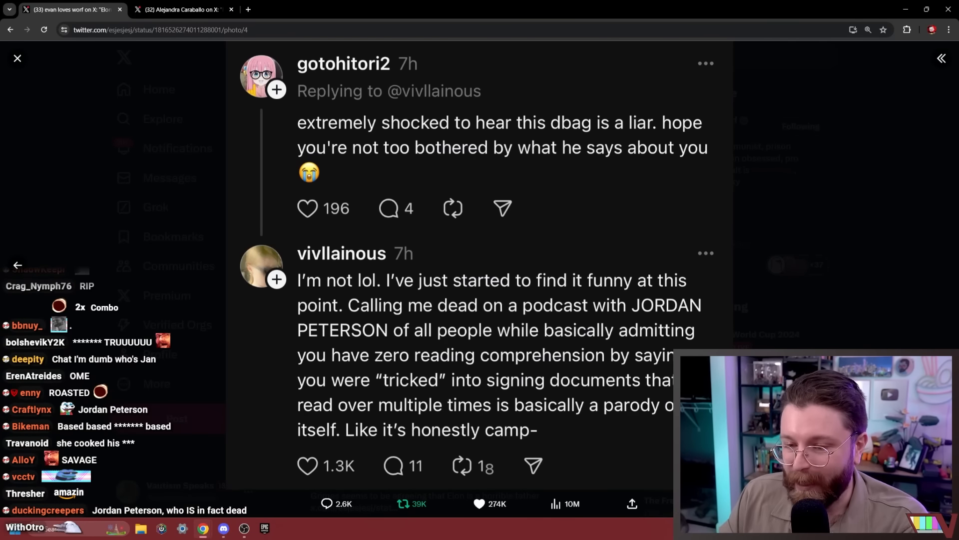
Read the fourth screenshot, her reply finding the Jordan Peterson podcast claims funny.
{"action": "scroll", "scroll_direction": "down", "scroll_amount": 3}
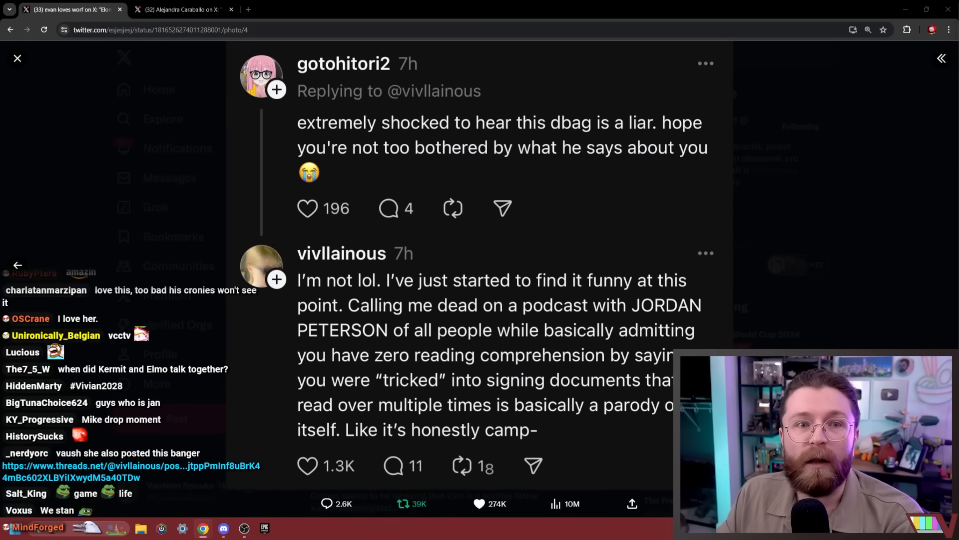
Switch to the Alejandra Caraballo post tab and scroll through the quoted exchange.
{"action": "left_click", "coordinate": [180, 9]}
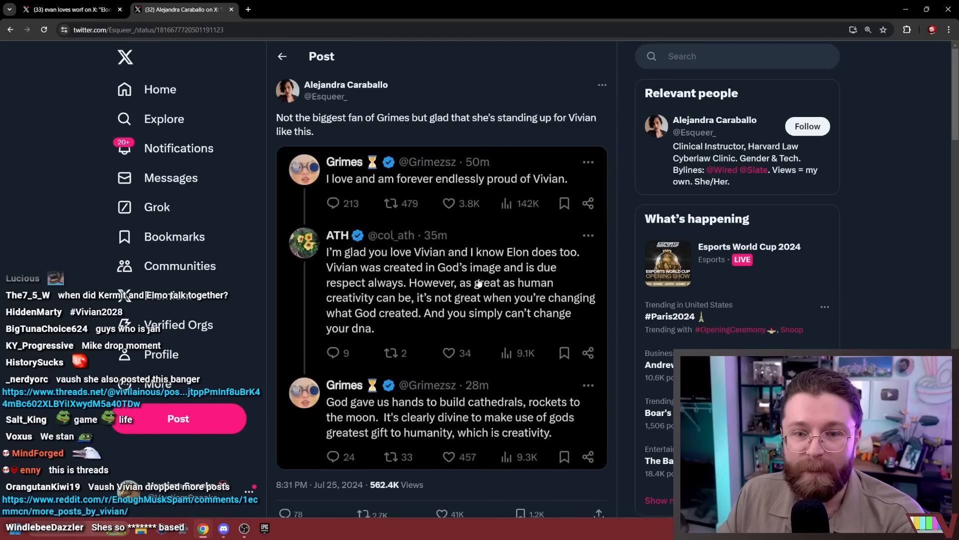
{"action": "scroll", "scroll_direction": "down", "scroll_amount": 3}
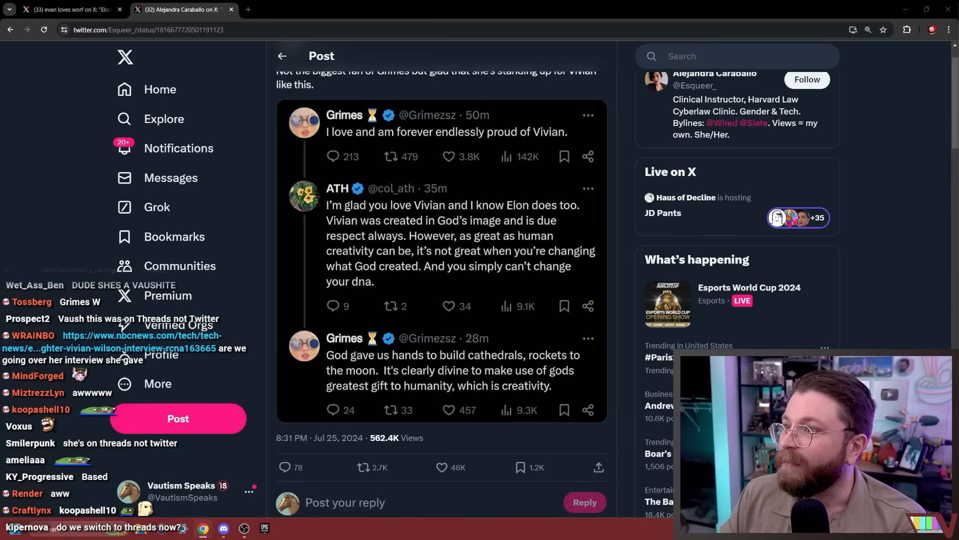
{"action": "scroll", "scroll_direction": "down", "scroll_amount": 3}
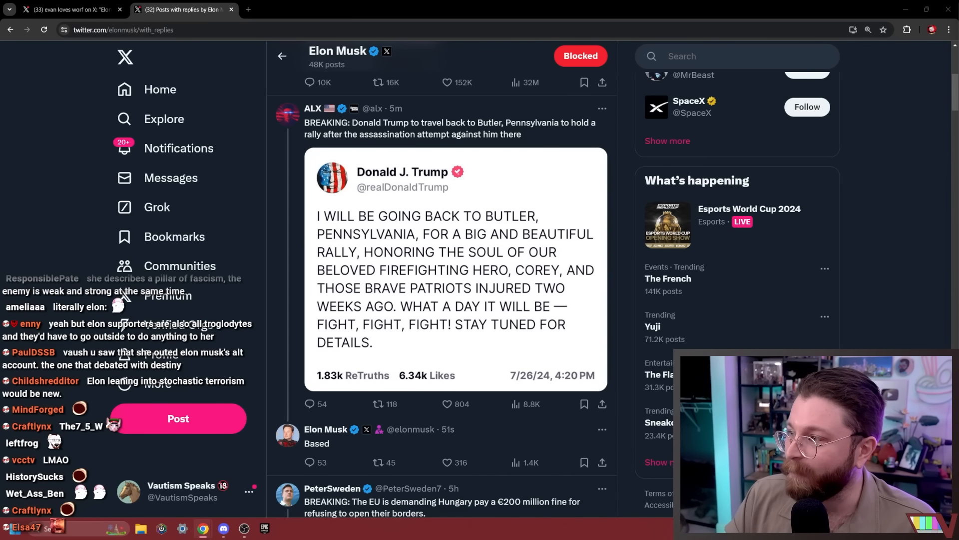
Scroll through Elon Musk's posts-and-replies page and its short reactions.
{"action": "scroll", "scroll_direction": "down", "scroll_amount": 3}
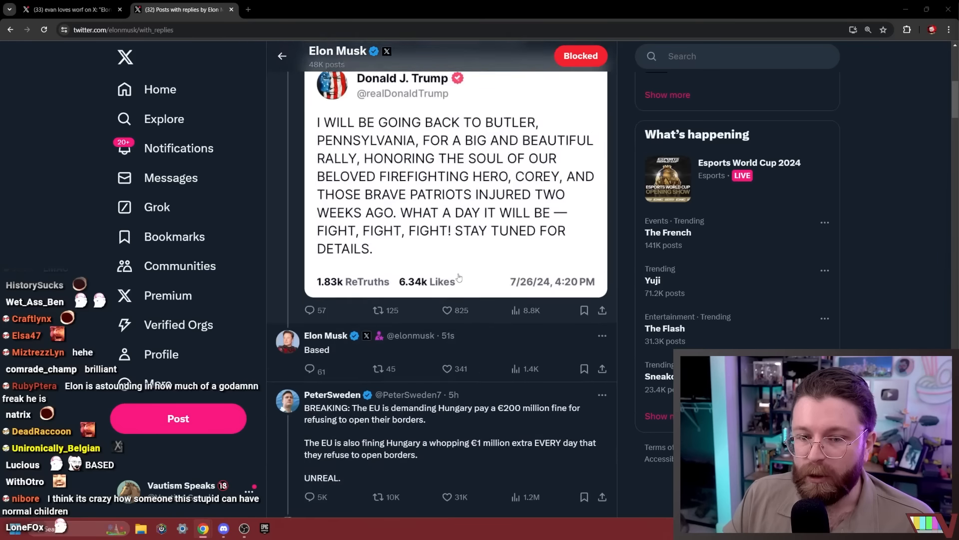
{"action": "scroll", "scroll_direction": "down", "scroll_amount": 3}
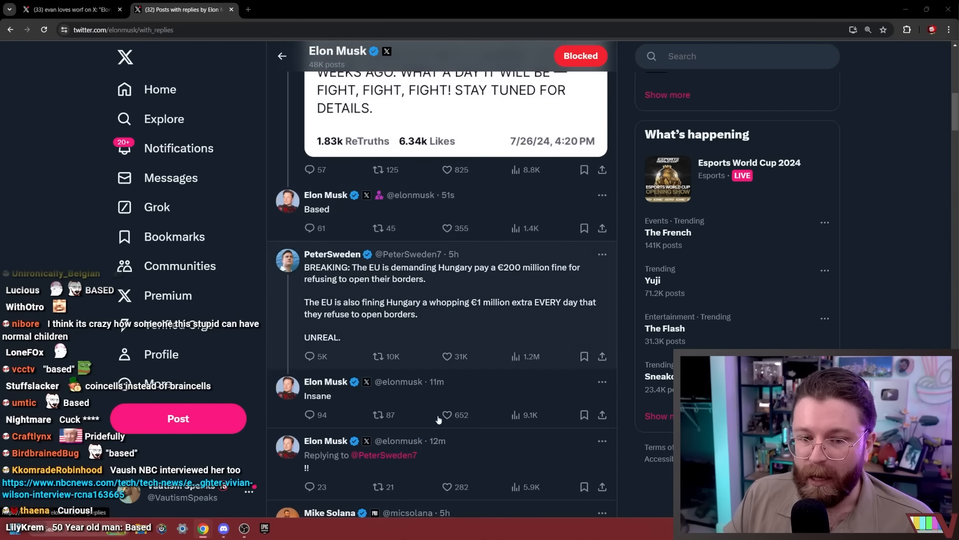
{"action": "scroll", "scroll_direction": "down", "scroll_amount": 3}
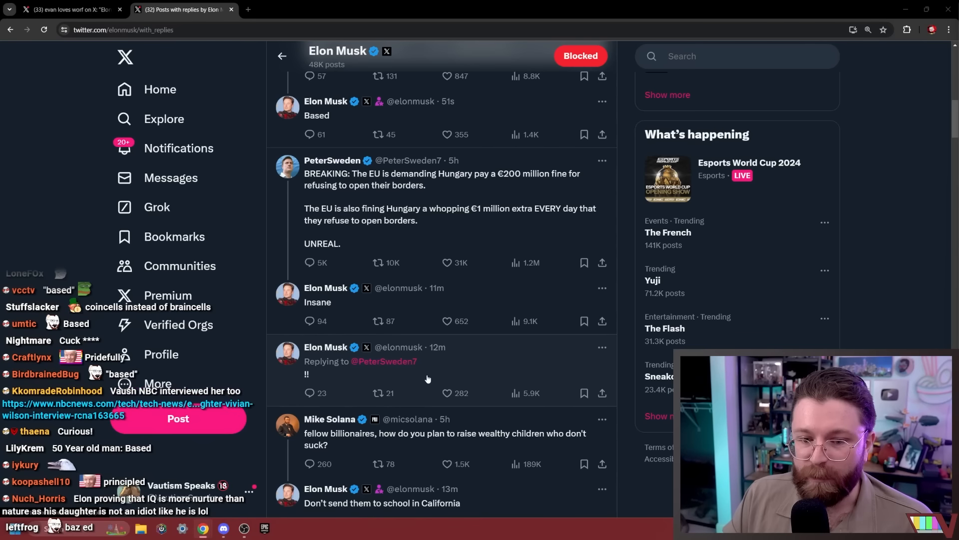
{"action": "scroll", "scroll_direction": "down", "scroll_amount": 3}
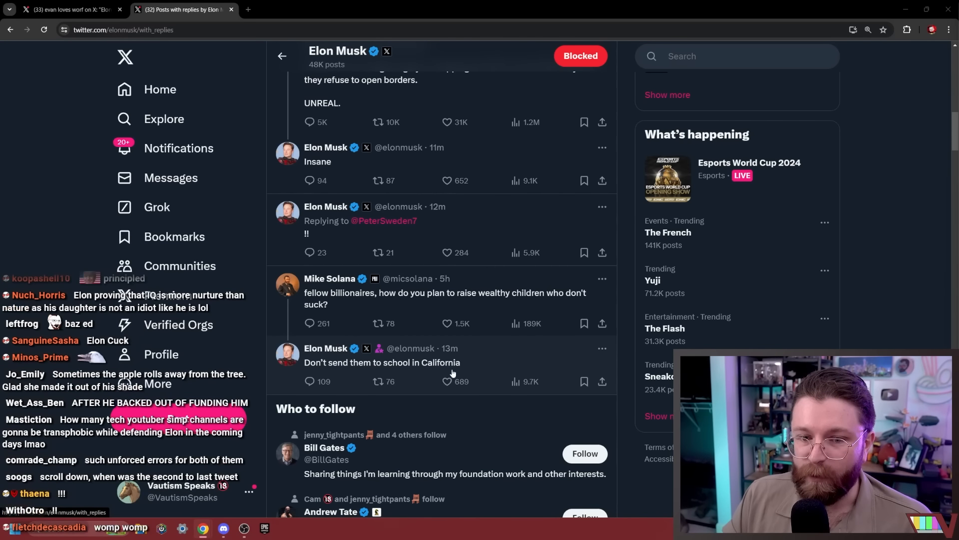
{"action": "left_click", "coordinate": [447, 381]}
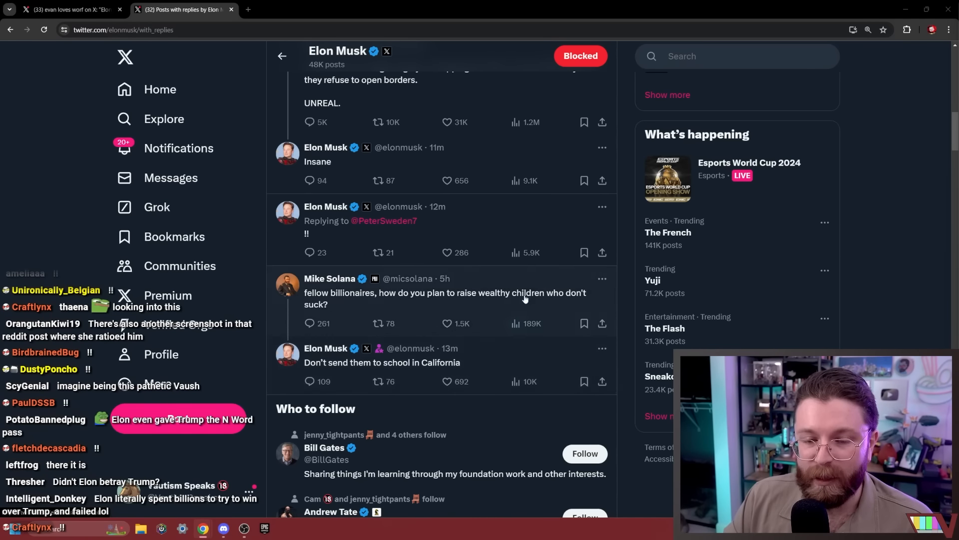
{"action": "scroll", "scroll_direction": "down", "scroll_amount": 3}
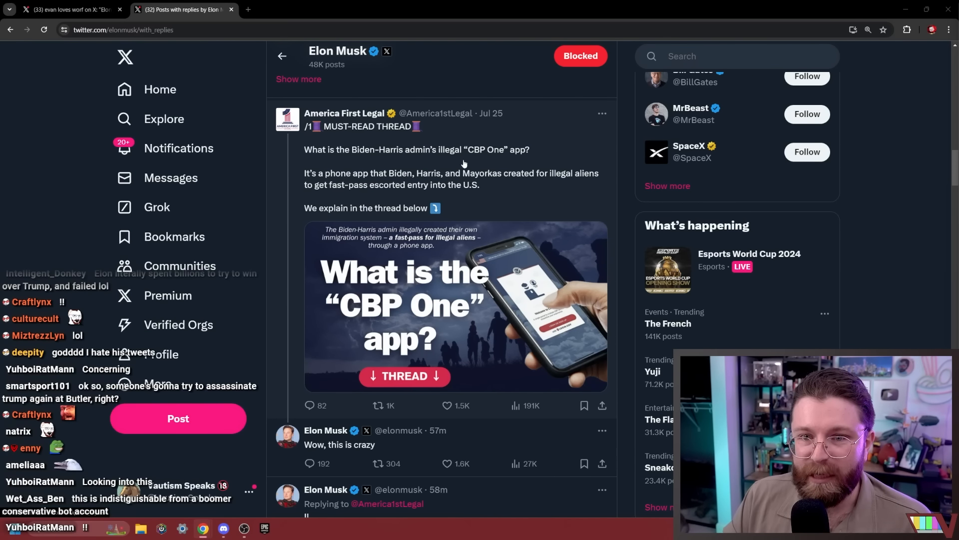
{"action": "scroll", "scroll_direction": "down", "scroll_amount": 3}
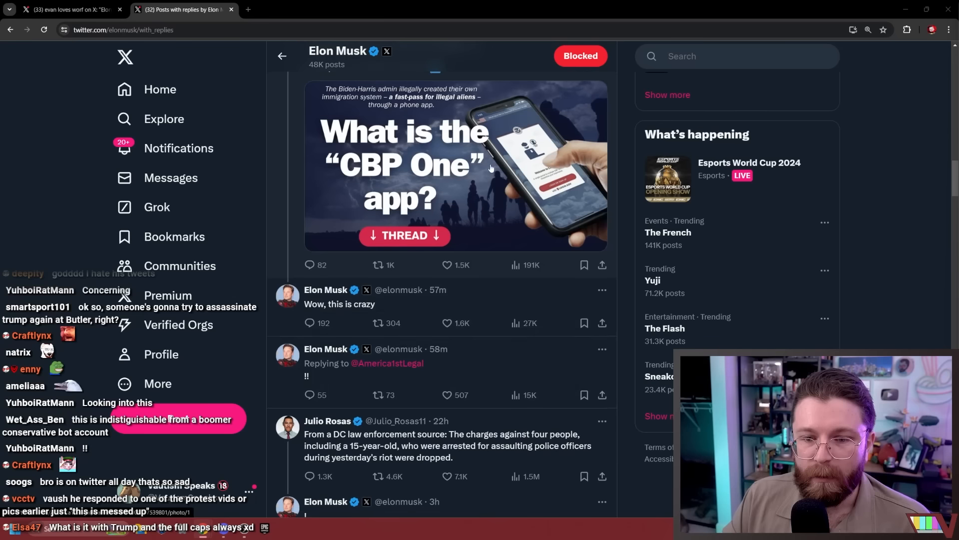
{"action": "scroll", "scroll_direction": "down", "scroll_amount": 3}
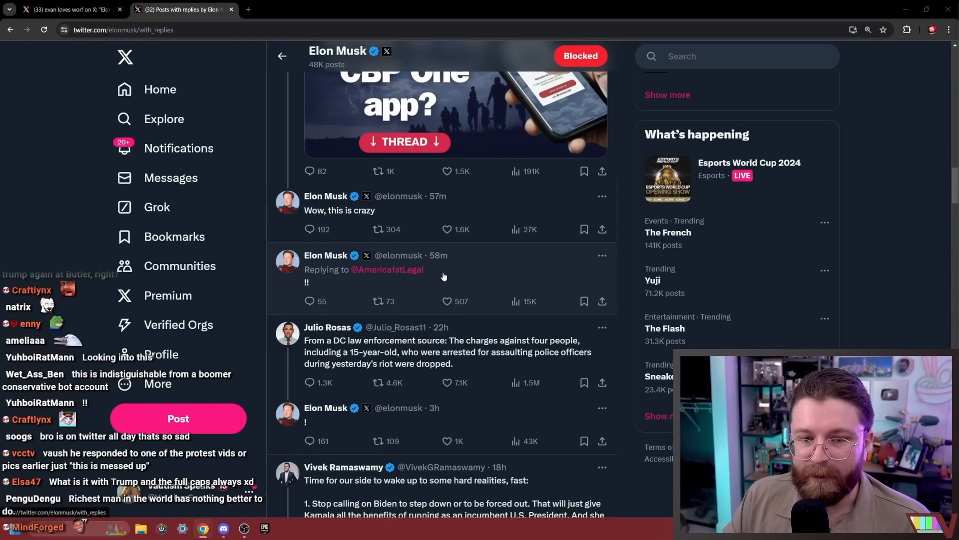
{"action": "scroll", "scroll_direction": "down", "scroll_amount": 3}
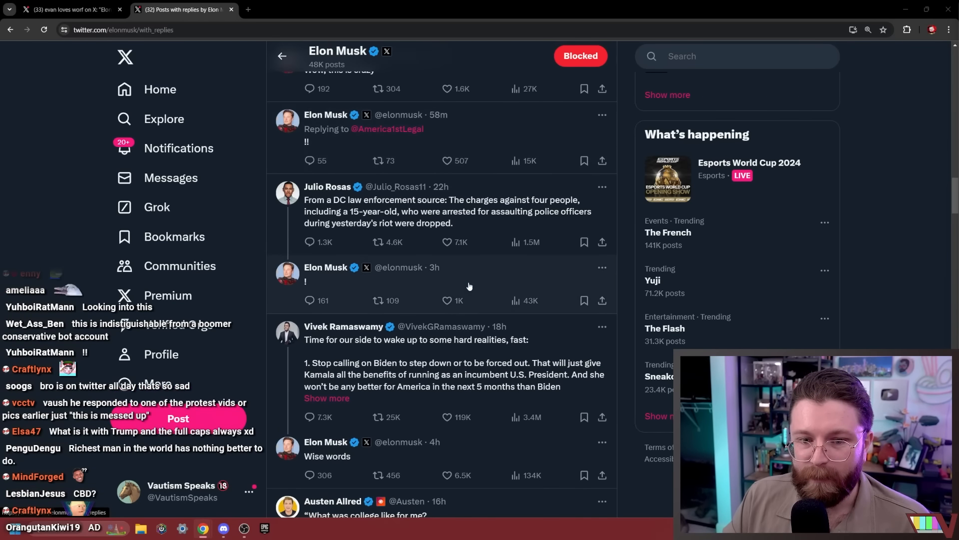
{"action": "scroll", "scroll_direction": "down", "scroll_amount": 3}
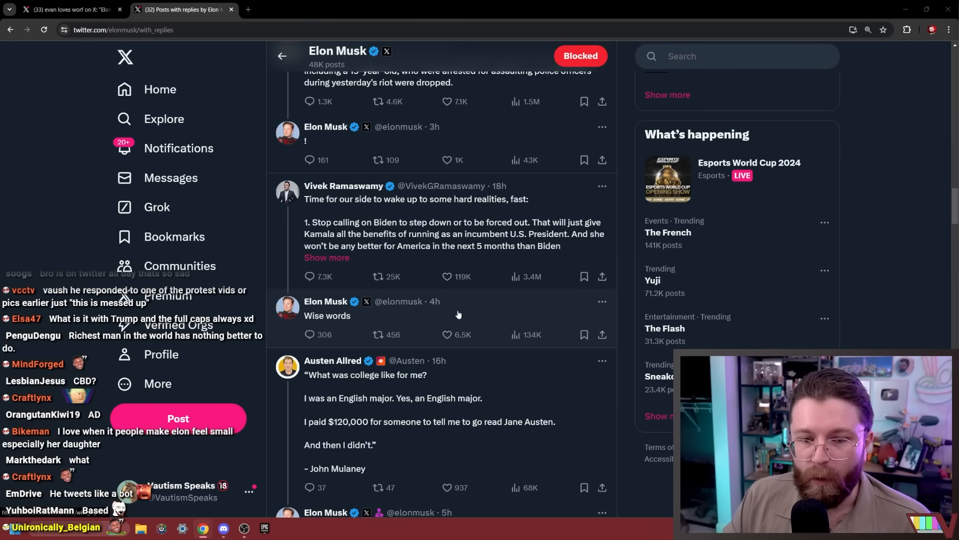
{"action": "scroll", "scroll_direction": "down", "scroll_amount": 3}
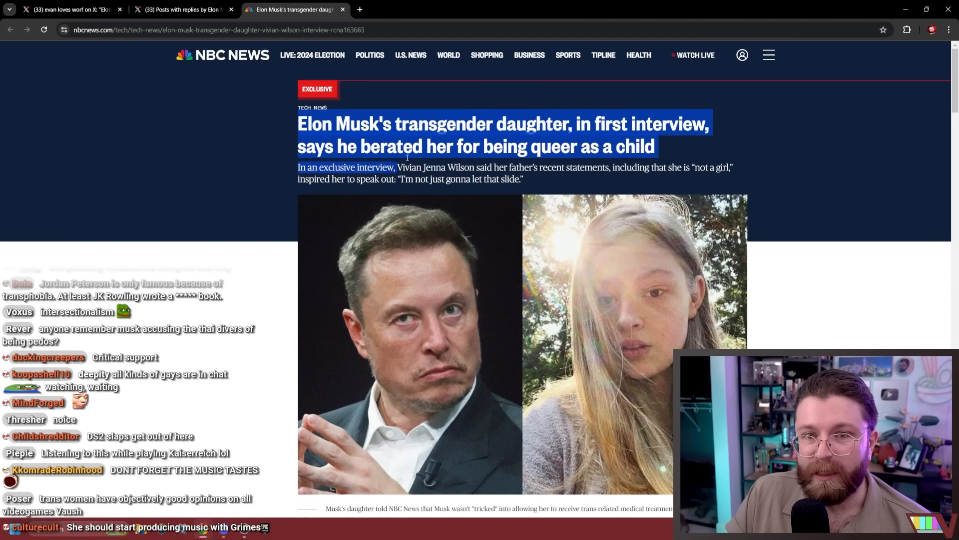
Scroll the NBC News article past the header photo to the opening paragraphs.
{"action": "scroll", "scroll_direction": "down", "scroll_amount": 3}
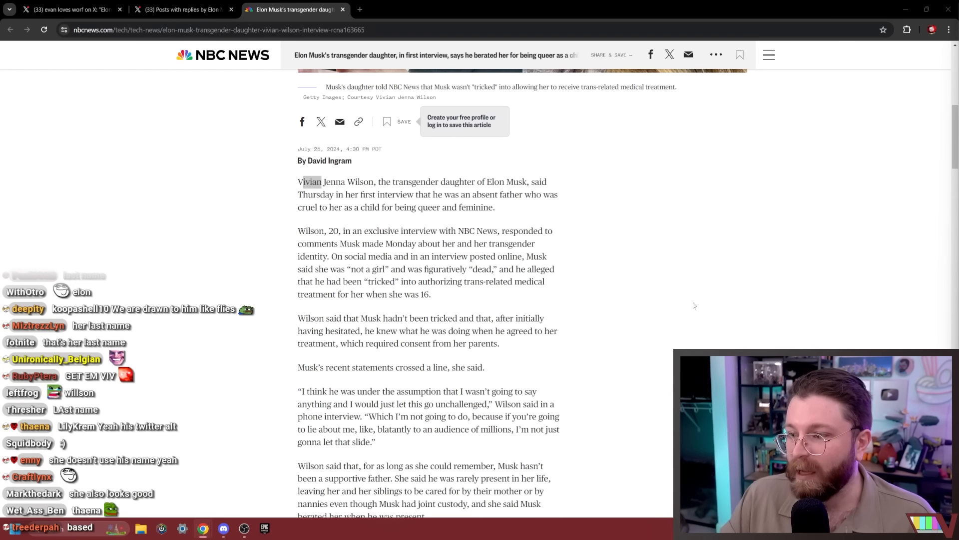
{"action": "scroll", "scroll_direction": "down", "scroll_amount": 3}
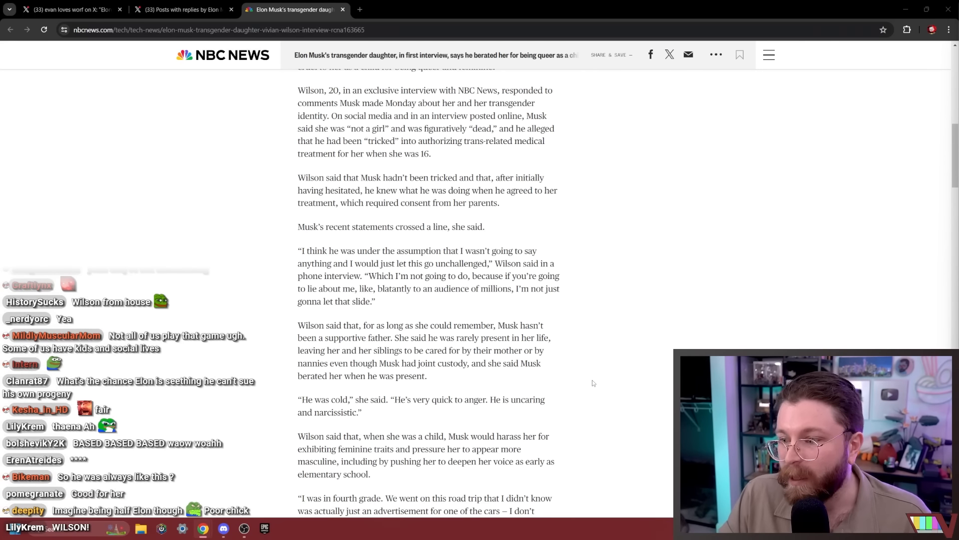
{"action": "scroll", "scroll_direction": "down", "scroll_amount": 3}
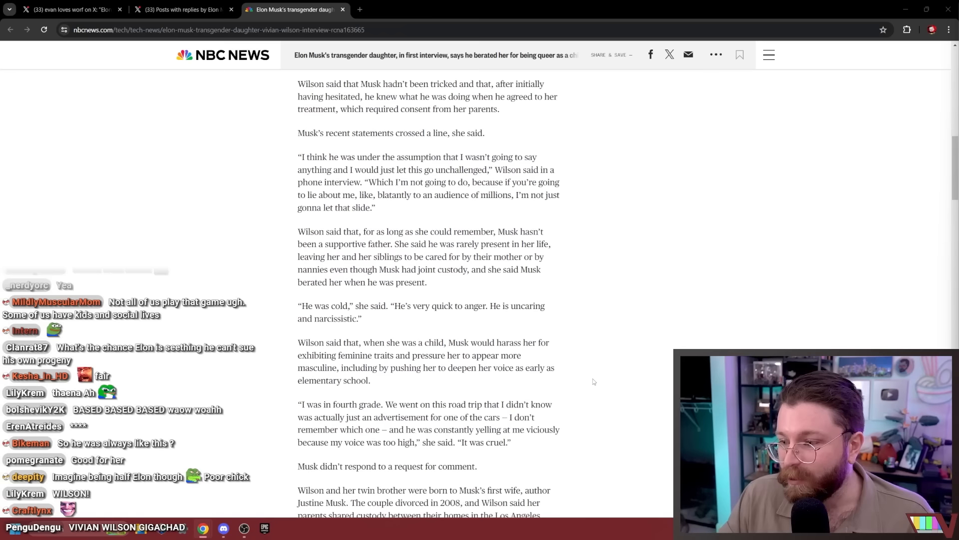
{"action": "scroll", "scroll_direction": "down", "scroll_amount": 3}
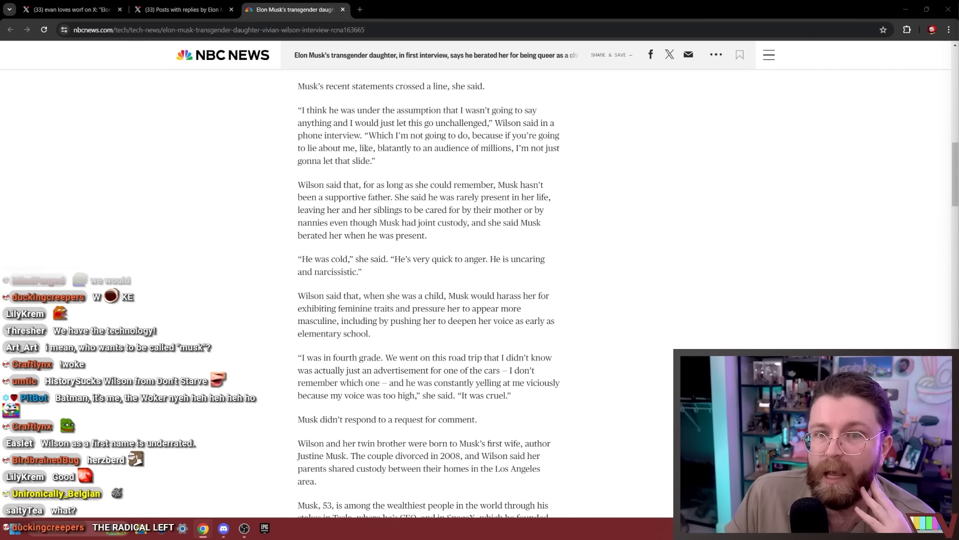
{"action": "scroll", "scroll_direction": "down", "scroll_amount": 3}
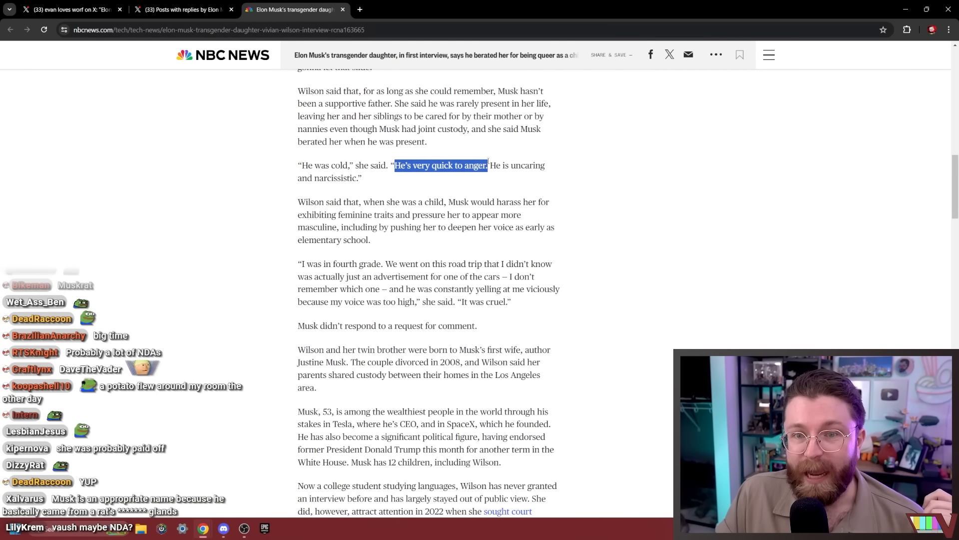
{"action": "scroll", "scroll_direction": "down", "scroll_amount": 3}
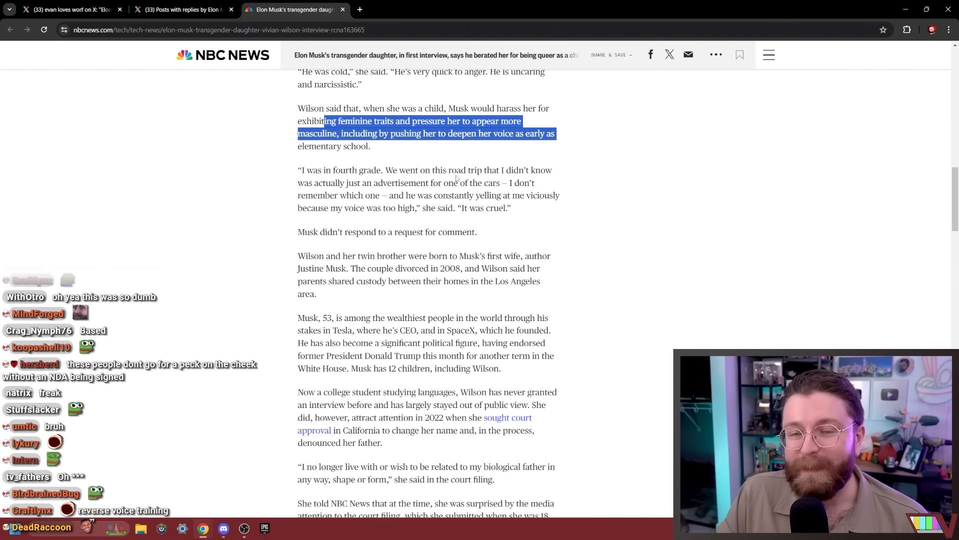
{"action": "scroll", "scroll_direction": "down", "scroll_amount": 3}
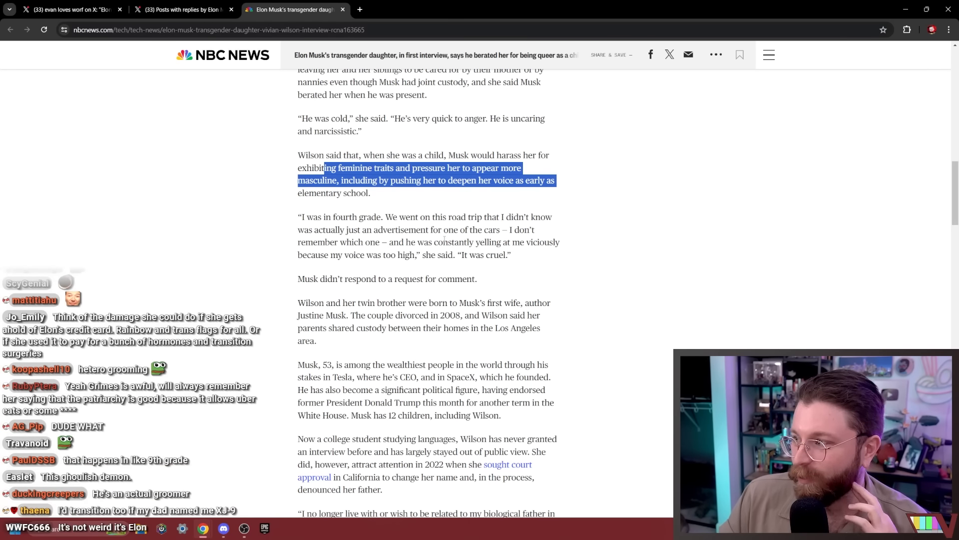
{"action": "scroll", "scroll_direction": "down", "scroll_amount": 3}
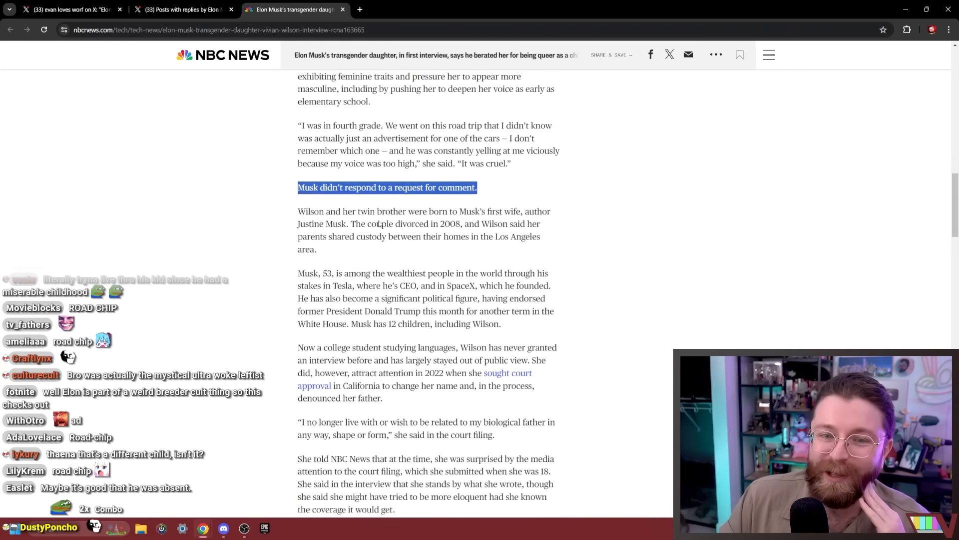
{"action": "scroll", "scroll_direction": "down", "scroll_amount": 3}
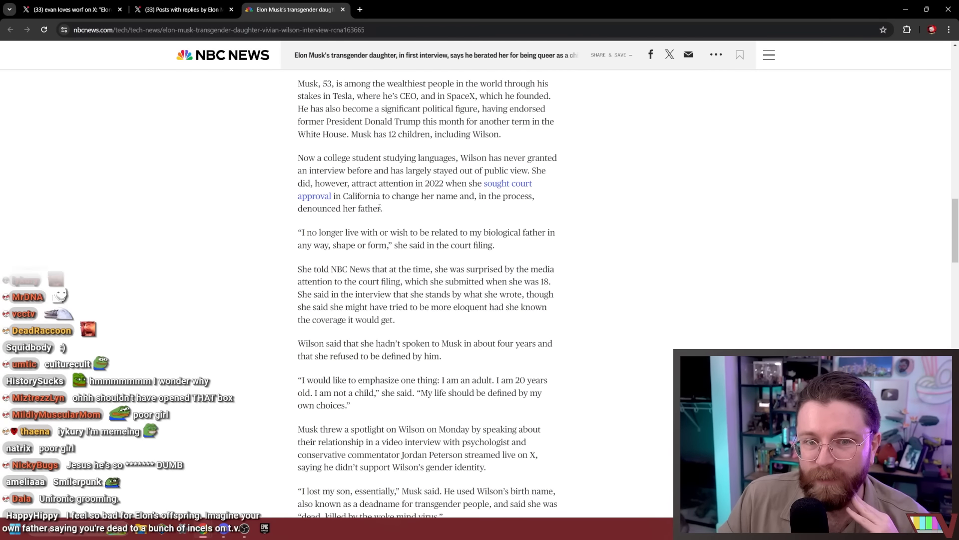
{"action": "left_click_drag", "start_coordinate": [354, 232], "coordinate": [458, 232]}
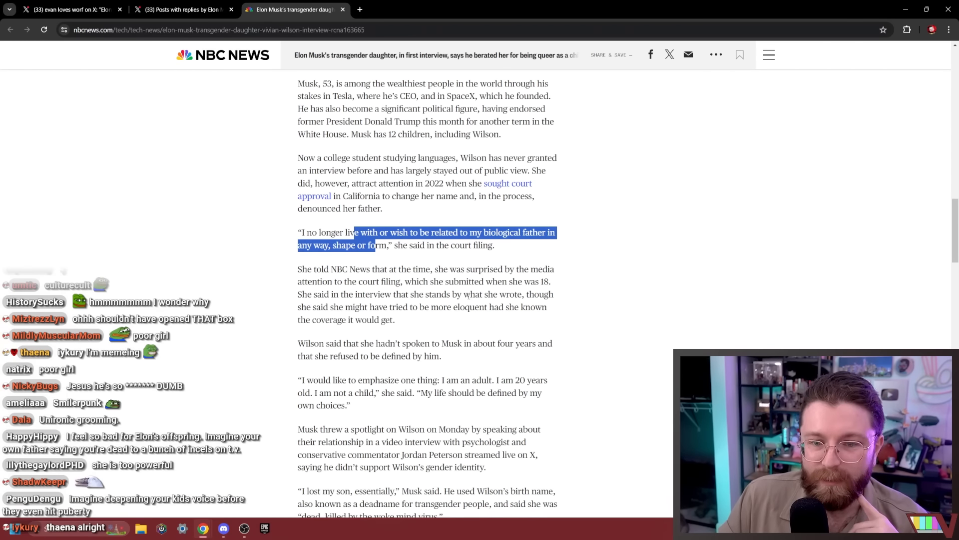
{"action": "scroll", "scroll_direction": "down", "scroll_amount": 3}
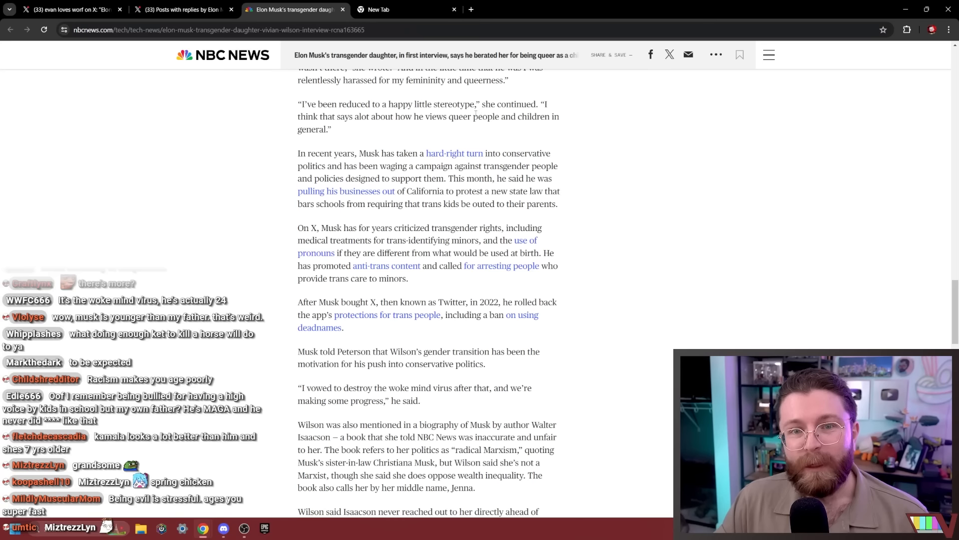
{"action": "scroll", "scroll_direction": "down", "scroll_amount": 3}
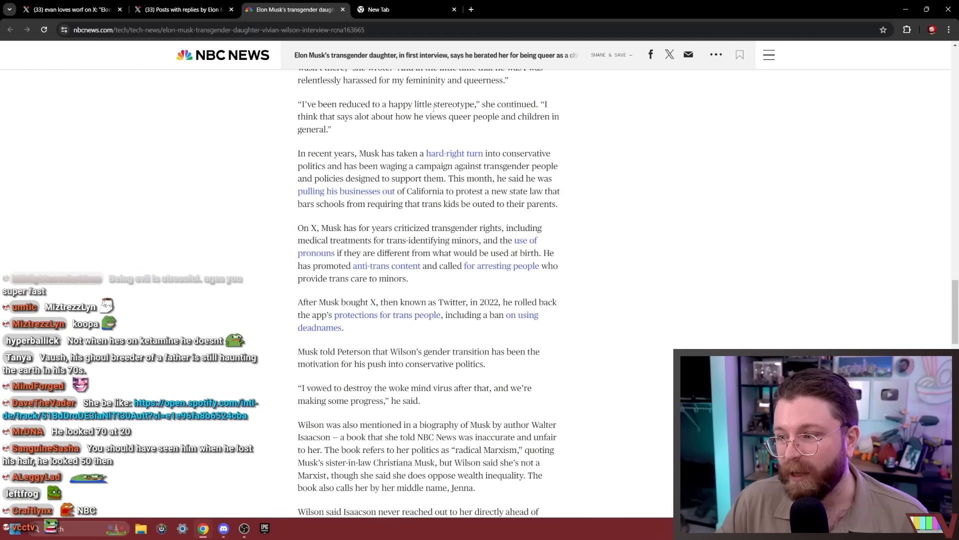
{"action": "scroll", "scroll_direction": "down", "scroll_amount": 3}
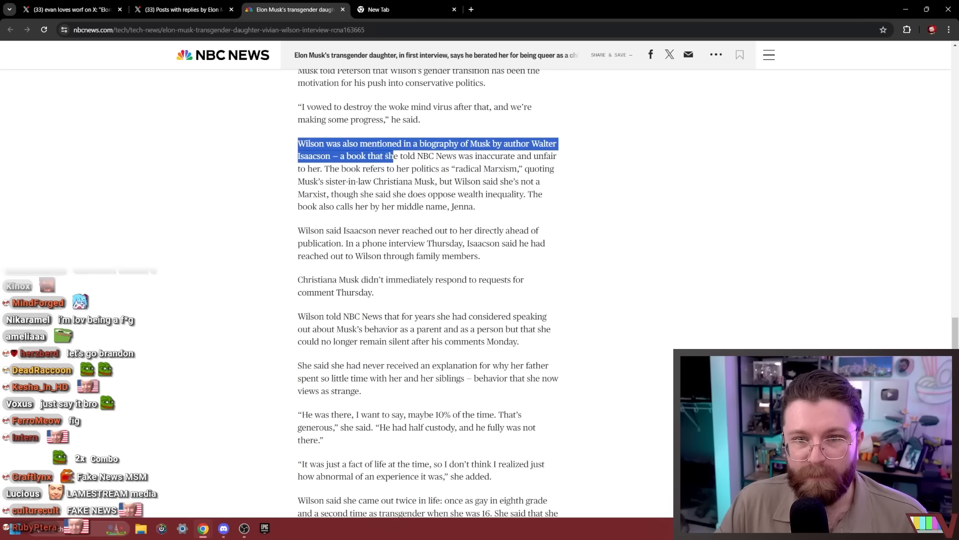
{"action": "left_click_drag", "start_coordinate": [396, 155], "coordinate": [453, 168]}
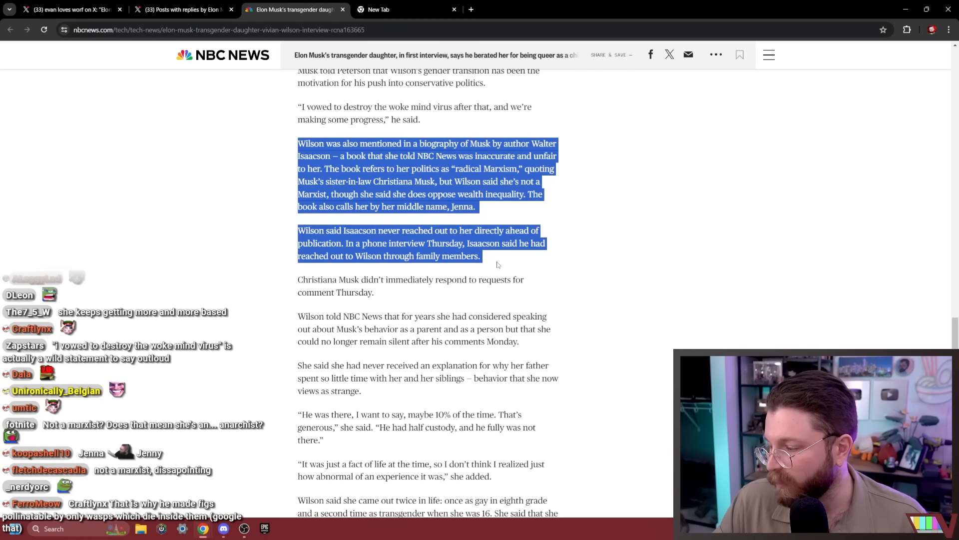
{"action": "scroll", "scroll_direction": "down", "scroll_amount": 3}
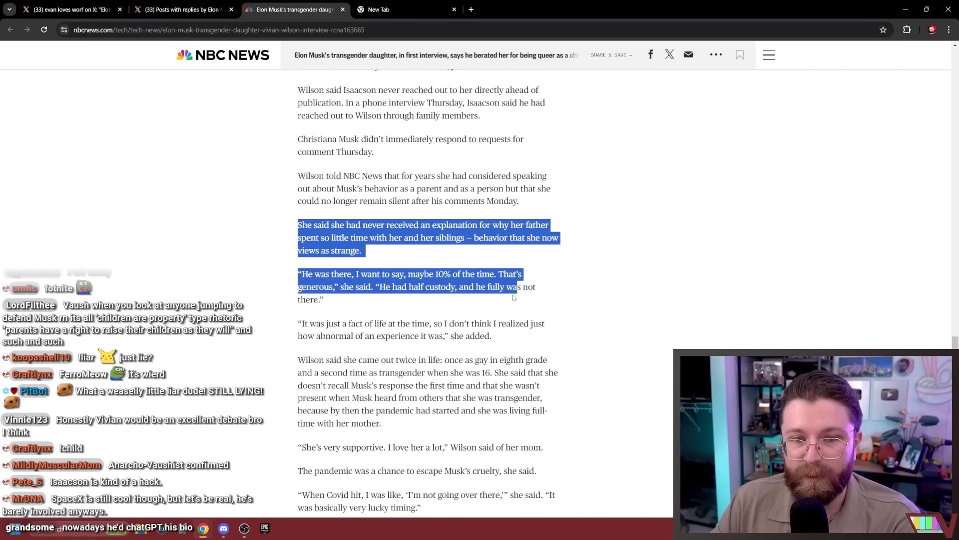
{"action": "scroll", "scroll_direction": "down", "scroll_amount": 3}
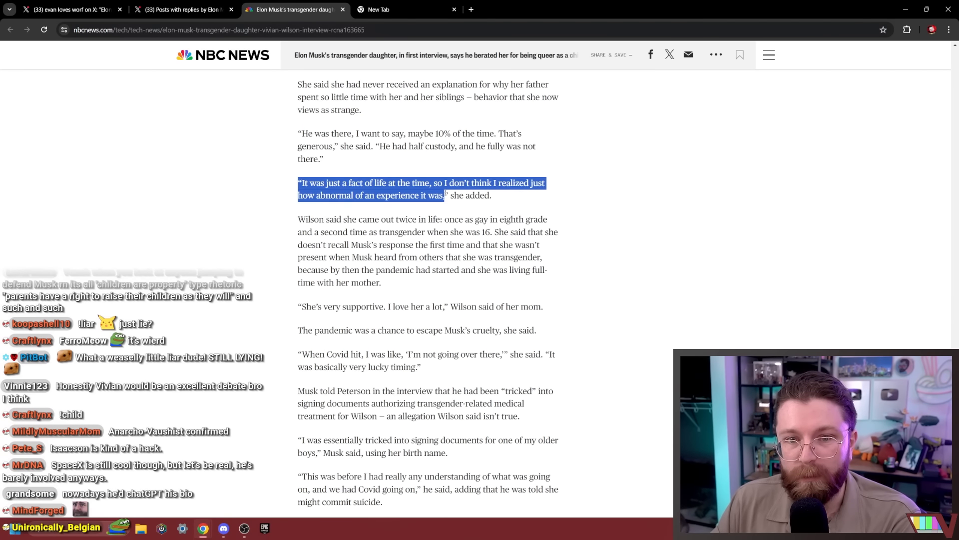
{"action": "scroll", "scroll_direction": "down", "scroll_amount": 3}
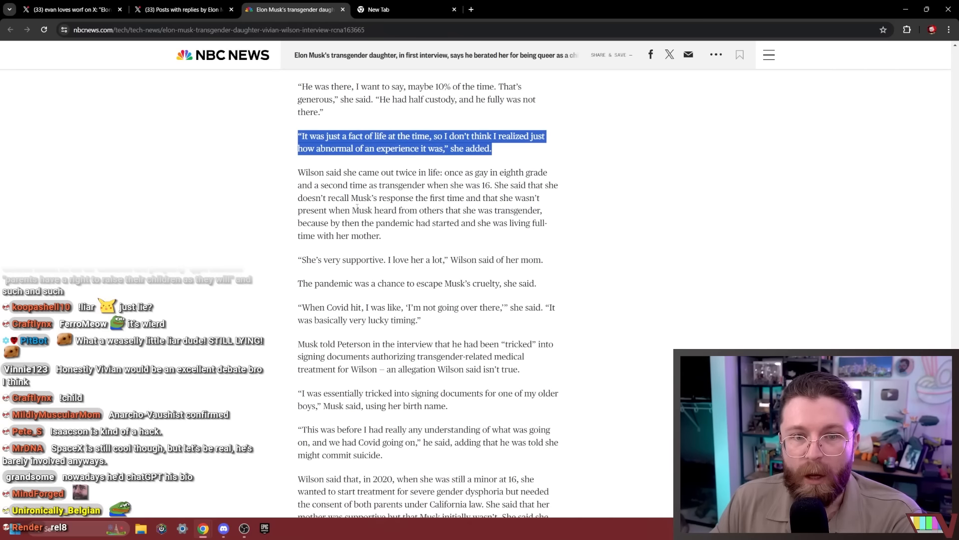
{"action": "scroll", "scroll_direction": "down", "scroll_amount": 3}
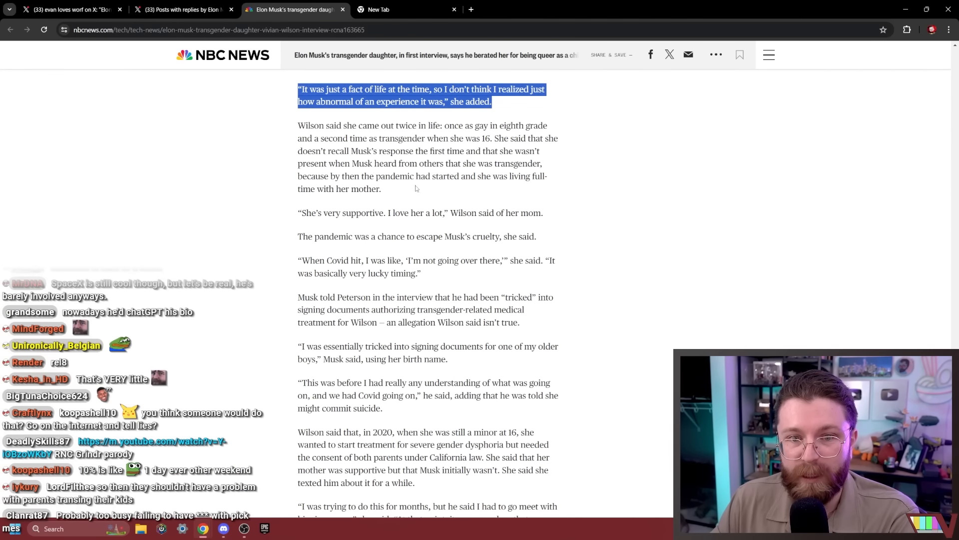
{"action": "scroll", "scroll_direction": "down", "scroll_amount": 3}
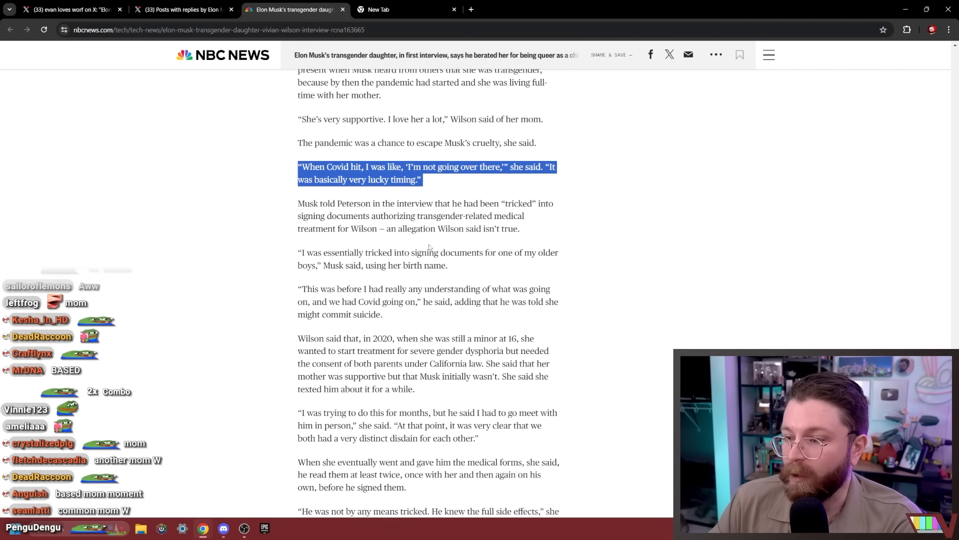
{"action": "scroll", "scroll_direction": "down", "scroll_amount": 3}
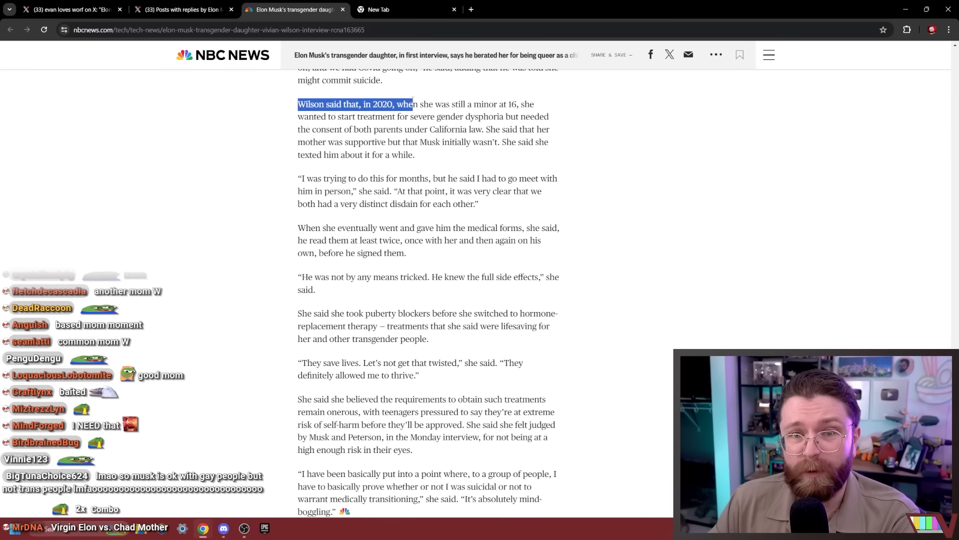
{"action": "left_click_drag", "start_coordinate": [414, 104], "coordinate": [391, 117]}
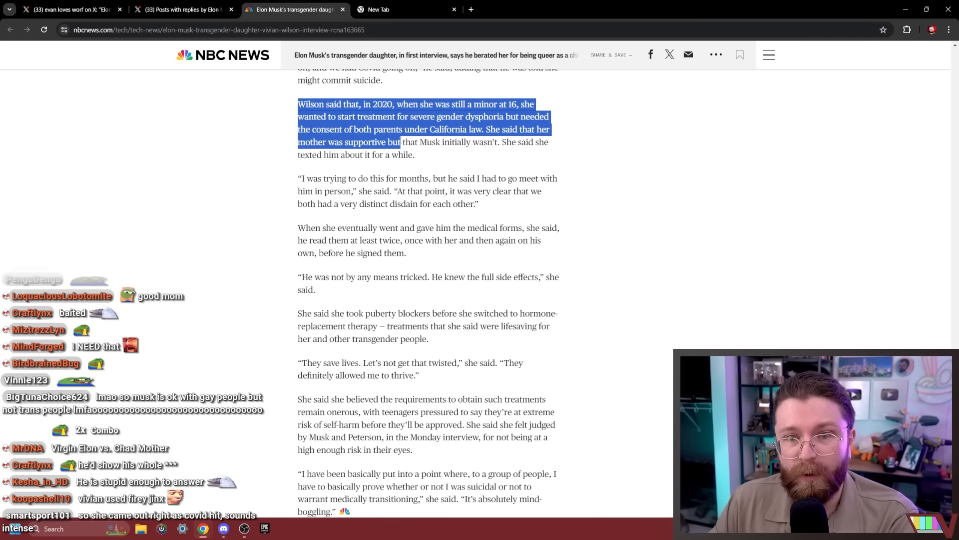
{"action": "left_click_drag", "start_coordinate": [401, 142], "coordinate": [517, 142]}
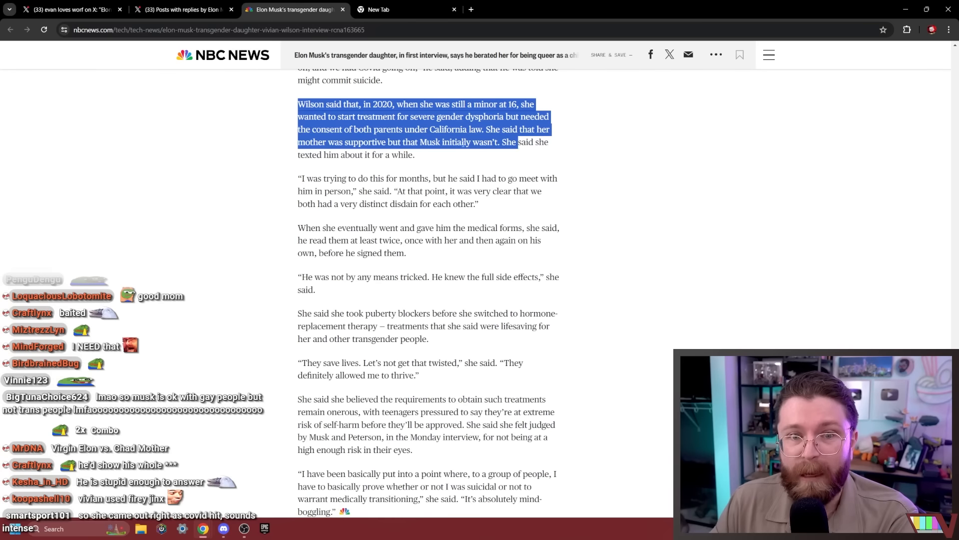
{"action": "left_click_drag", "start_coordinate": [515, 141], "coordinate": [414, 155]}
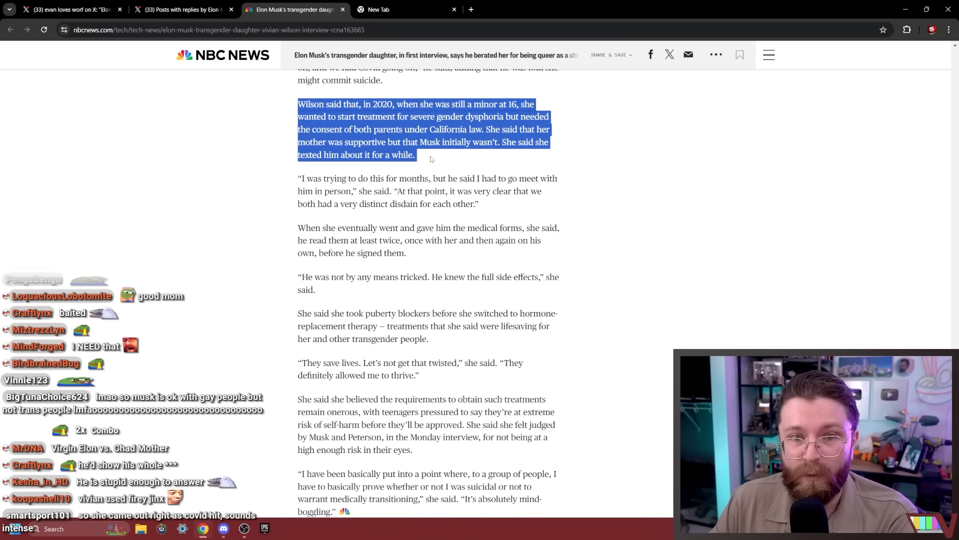
{"action": "scroll", "scroll_direction": "down", "scroll_amount": 3}
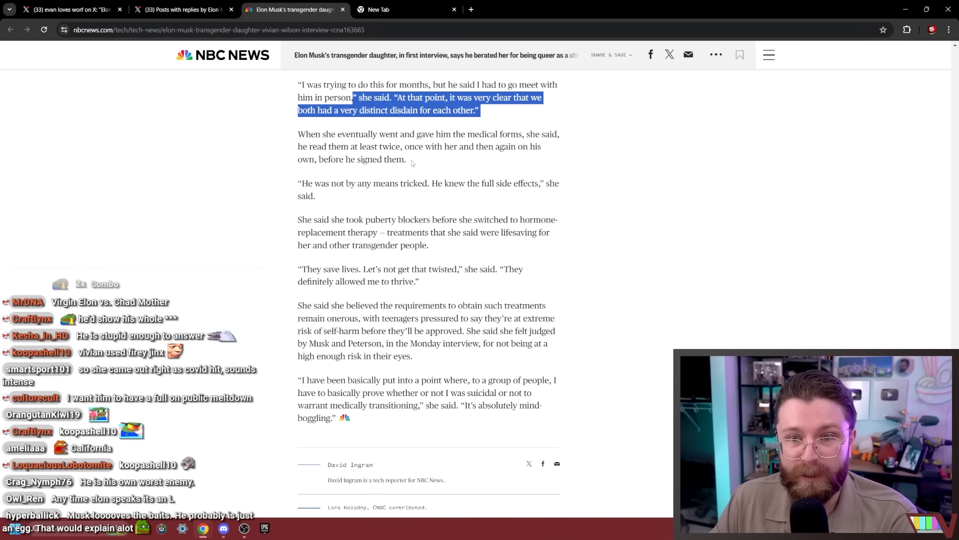
{"action": "scroll", "scroll_direction": "down", "scroll_amount": 3}
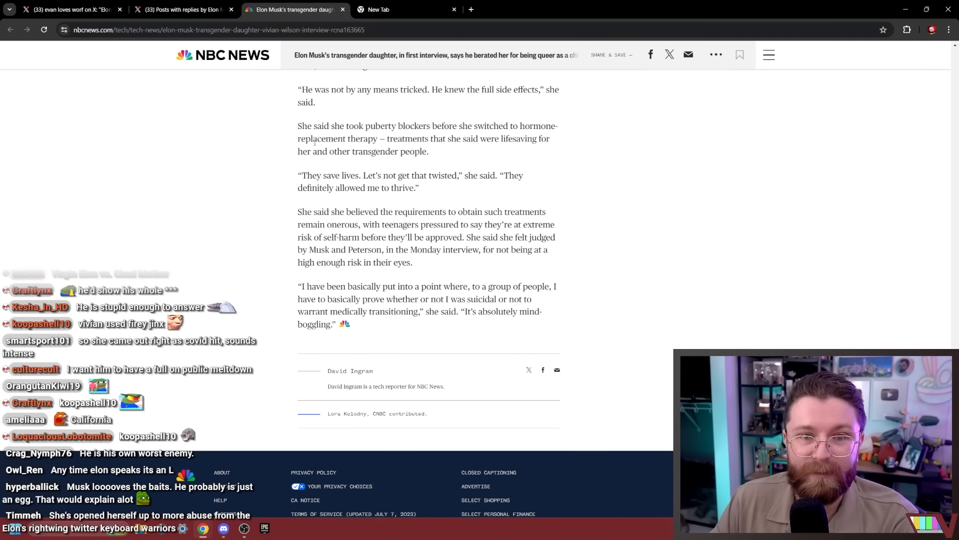
{"action": "left_click_drag", "start_coordinate": [298, 126], "coordinate": [471, 224]}
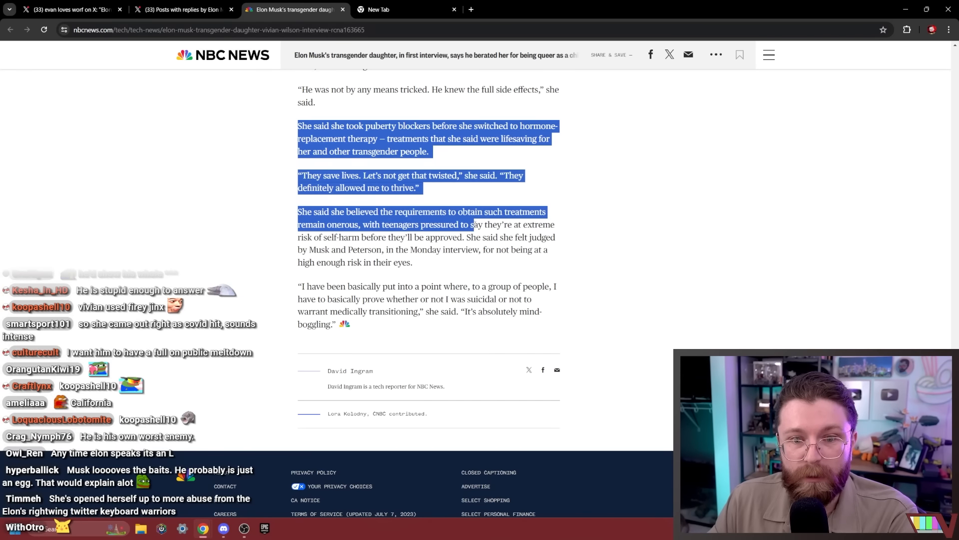
Switch to the 'Elon Musk Awkward Moment' YouTube tab and play it.
{"action": "left_click", "coordinate": [581, 9]}
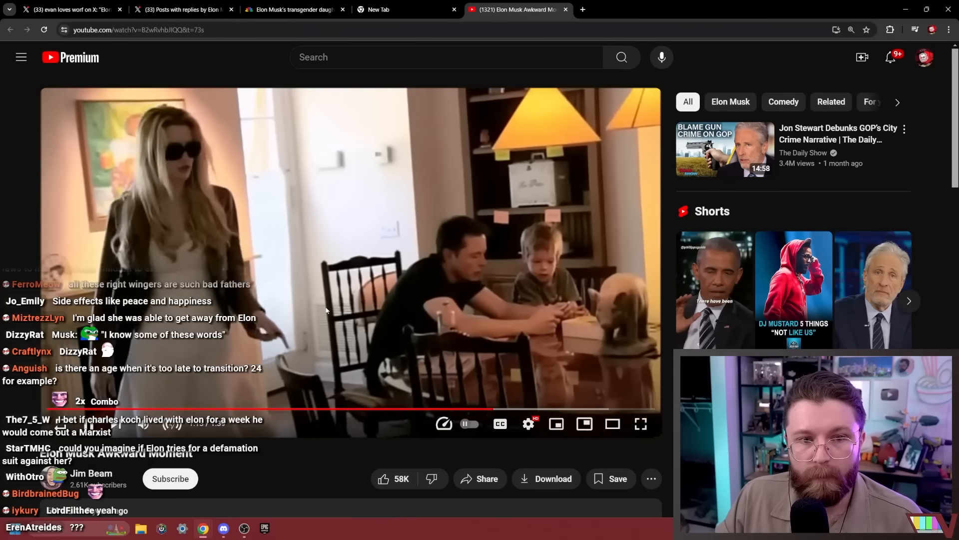